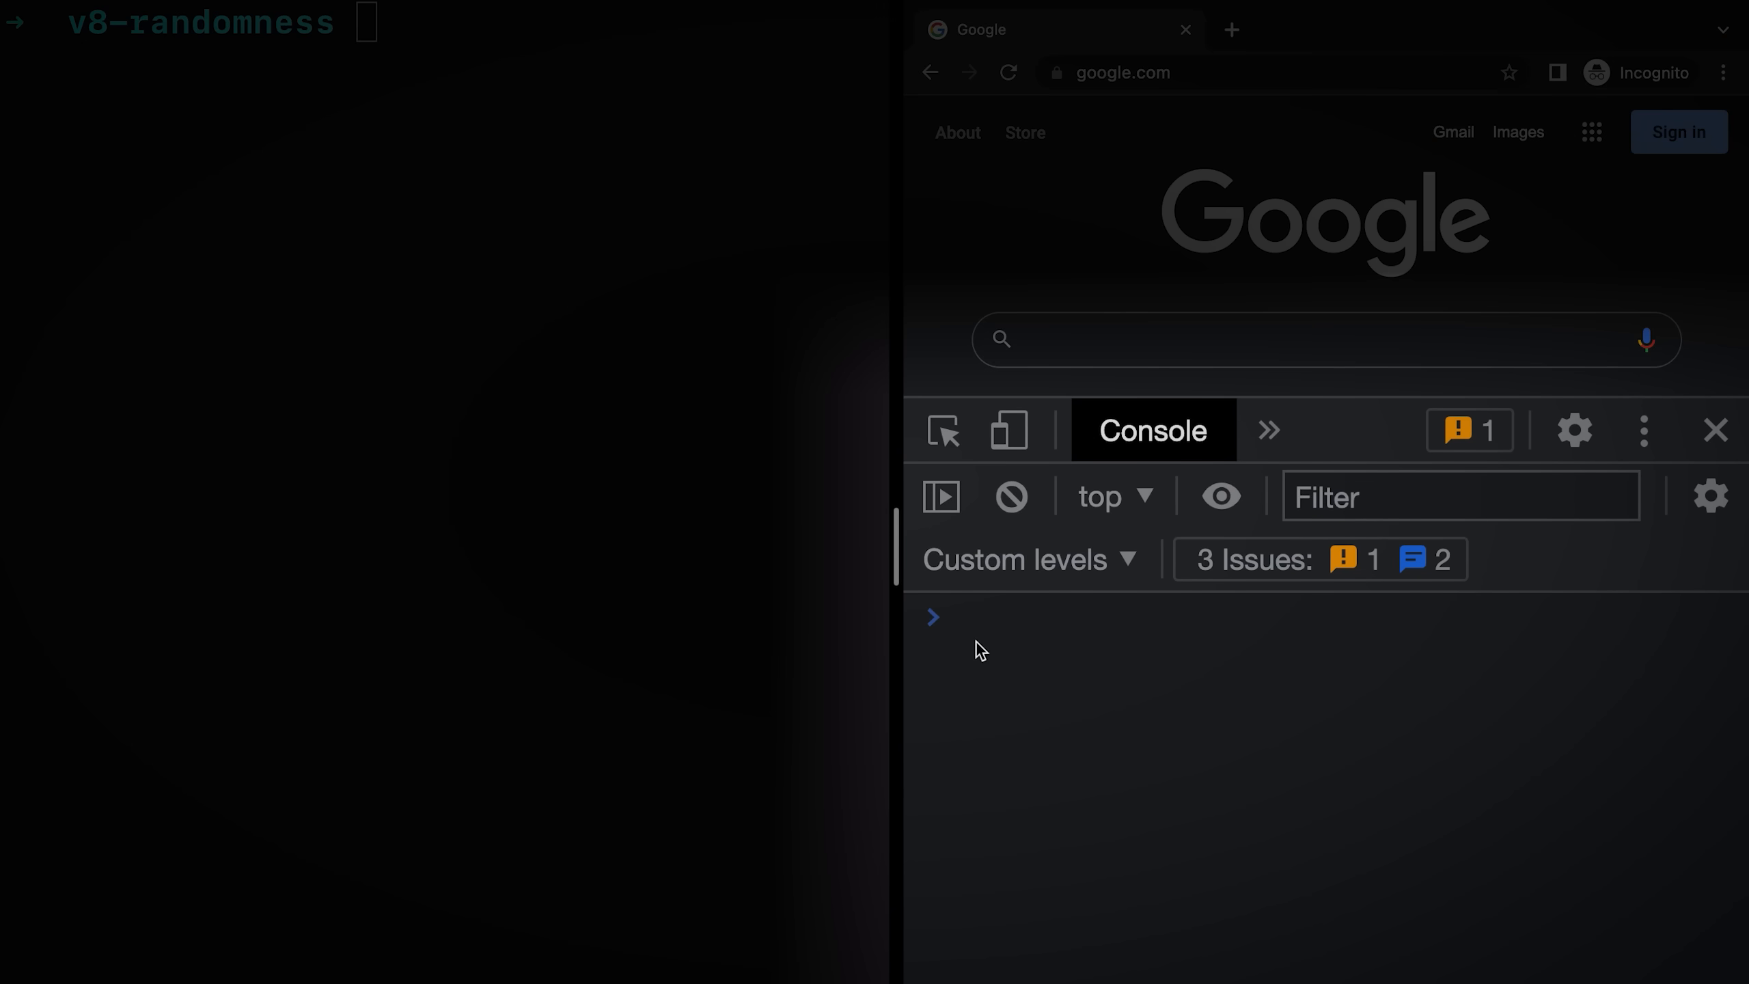
- Evaluate Math.random() in the console and run python3 main.py in the terminal to compare outputs
type("Math.random(")
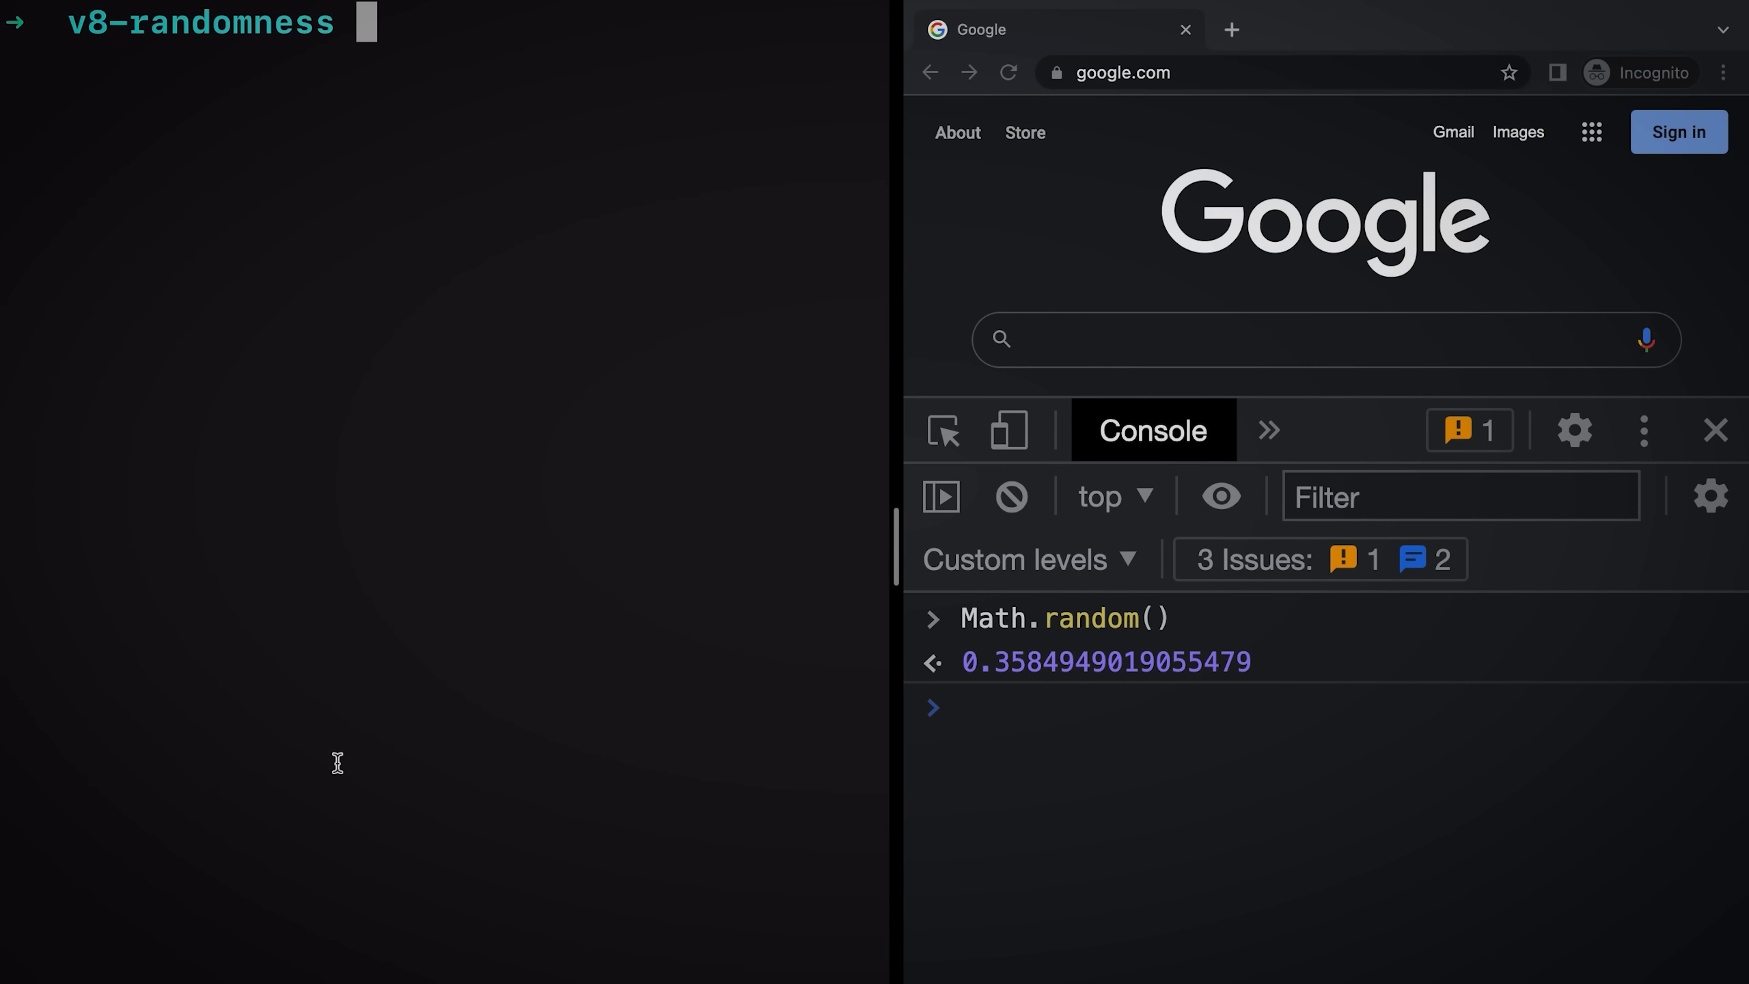
type("python3 main.py")
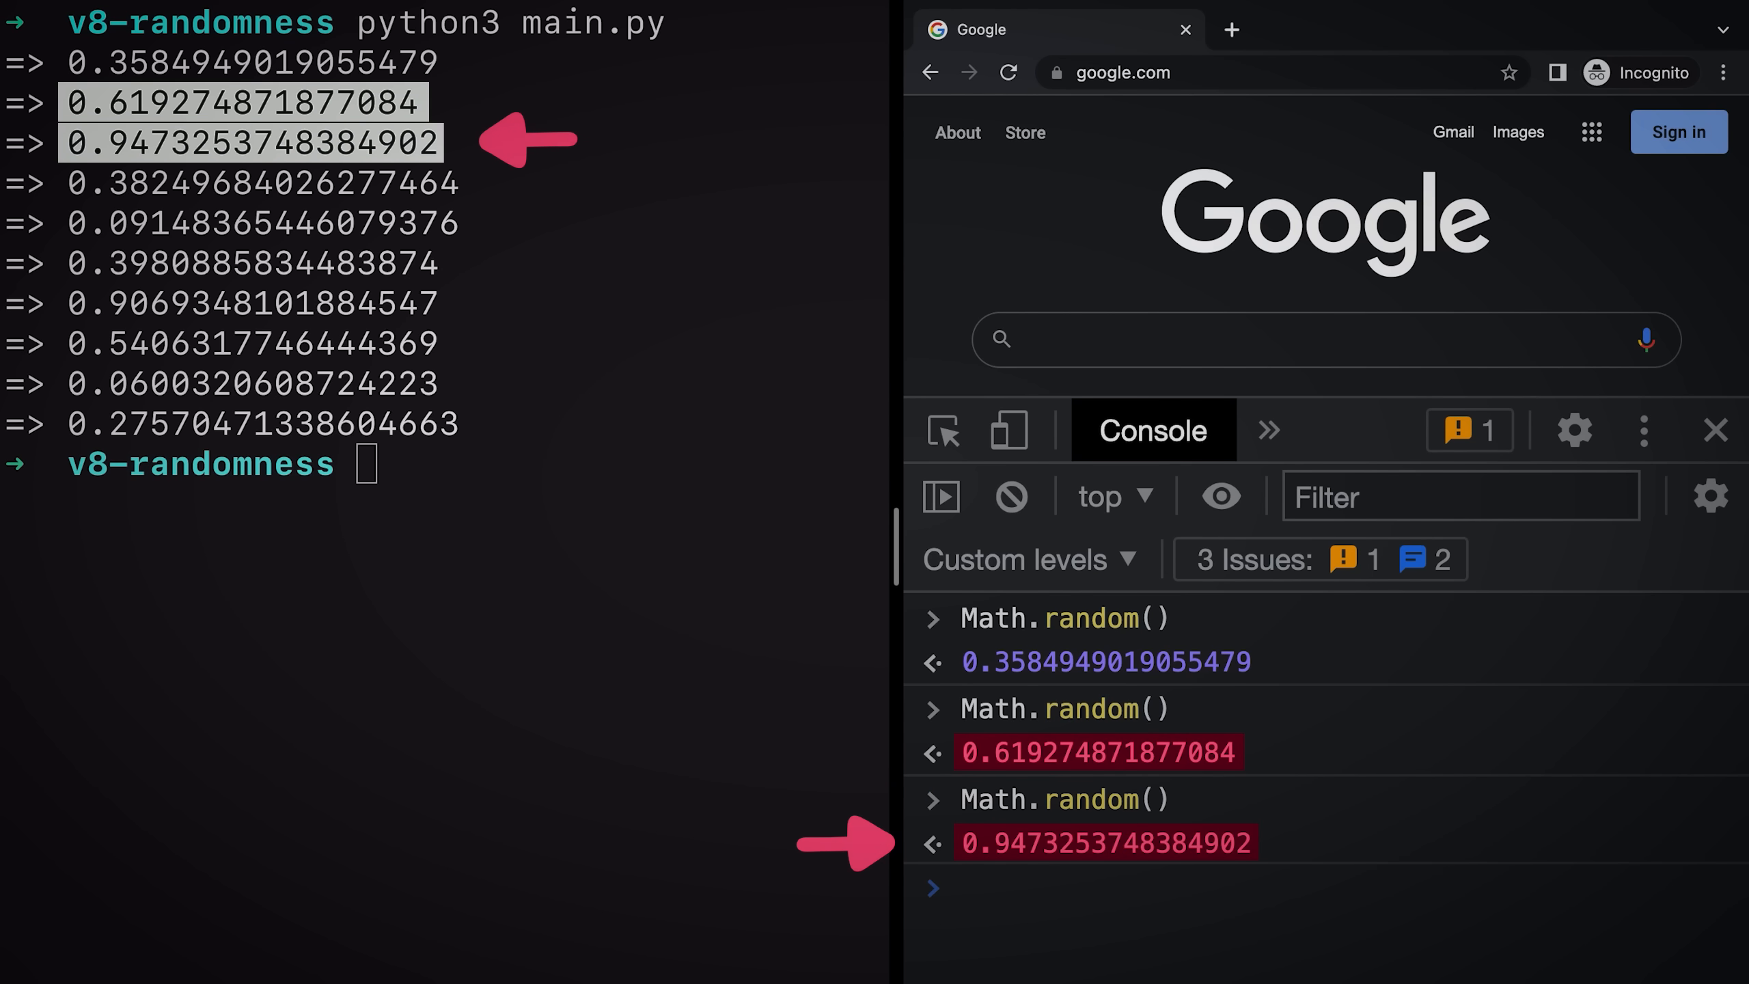
key("Enter")
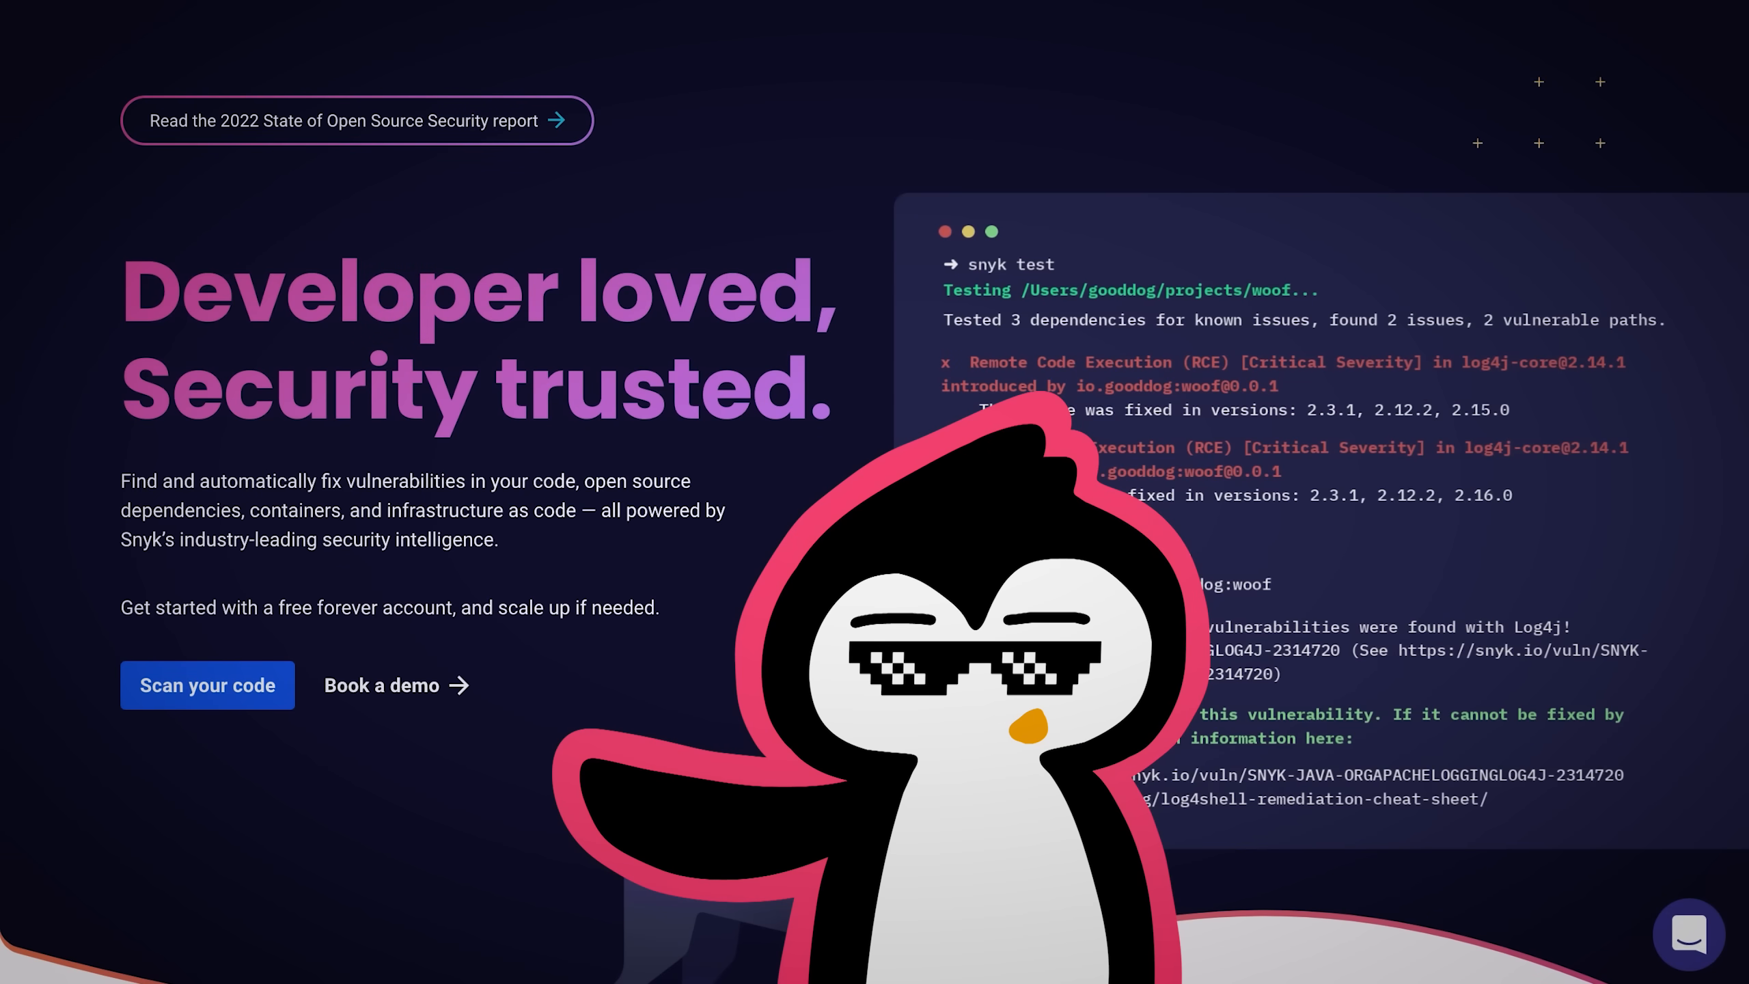
scroll("down", 3)
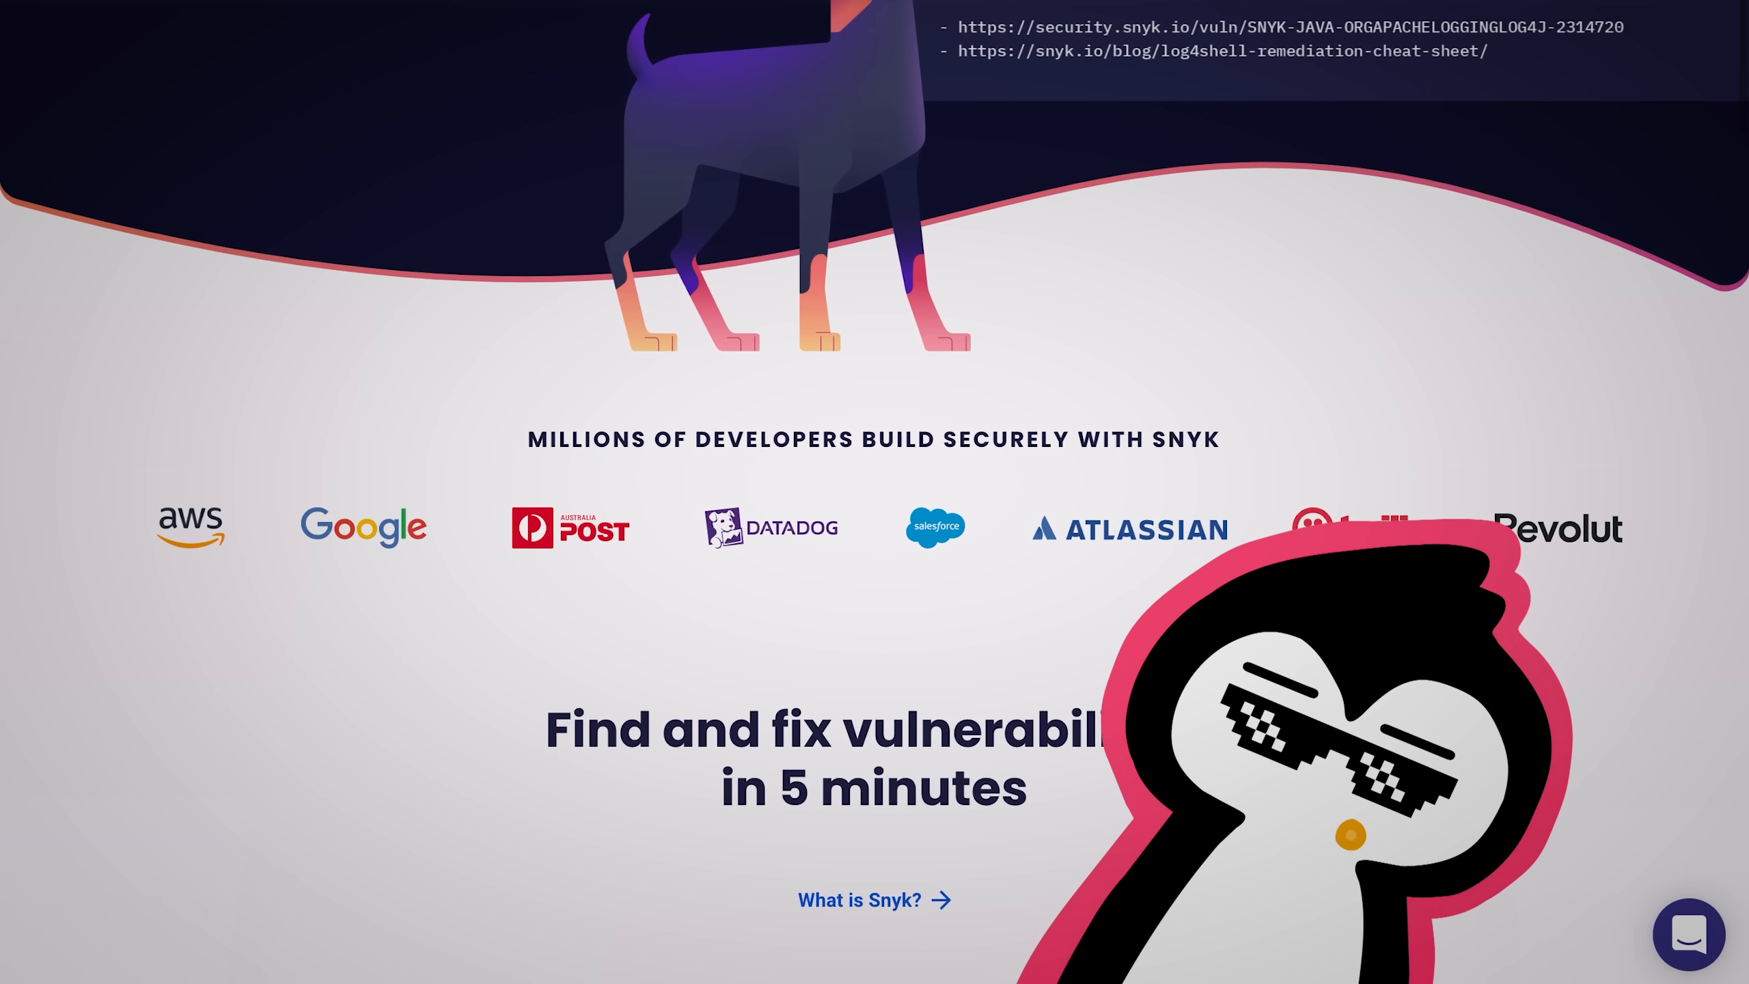
scroll("down", 3)
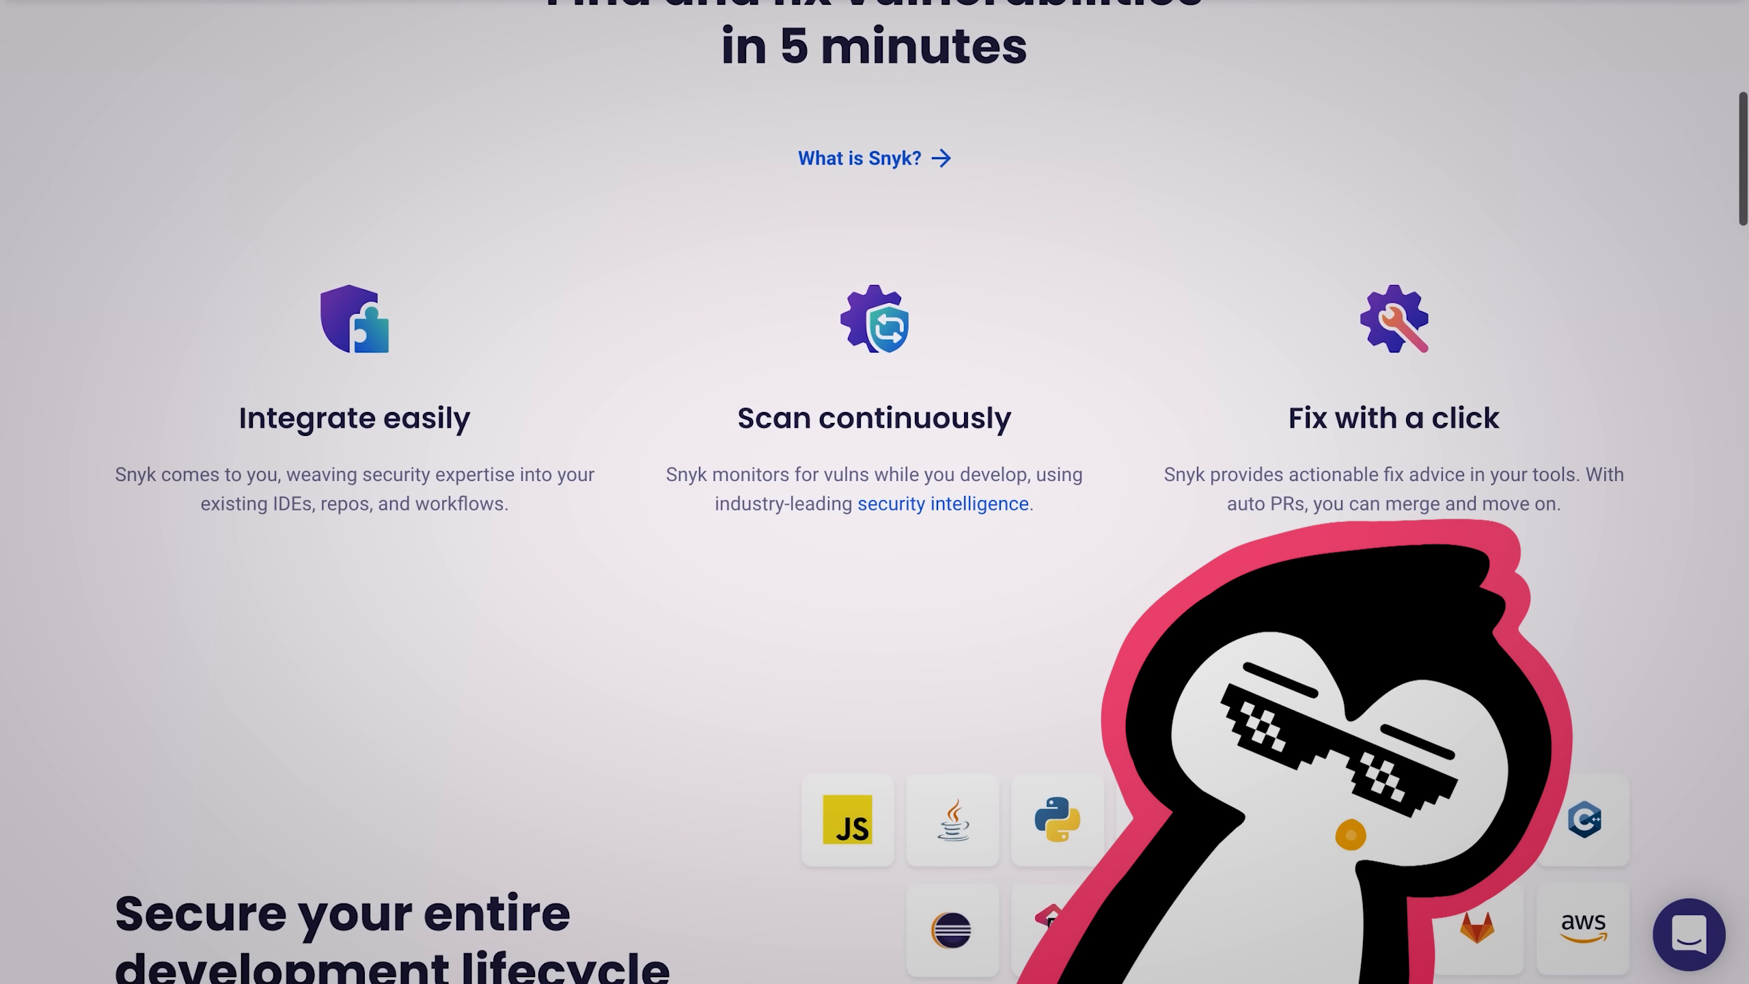
scroll("down", 3)
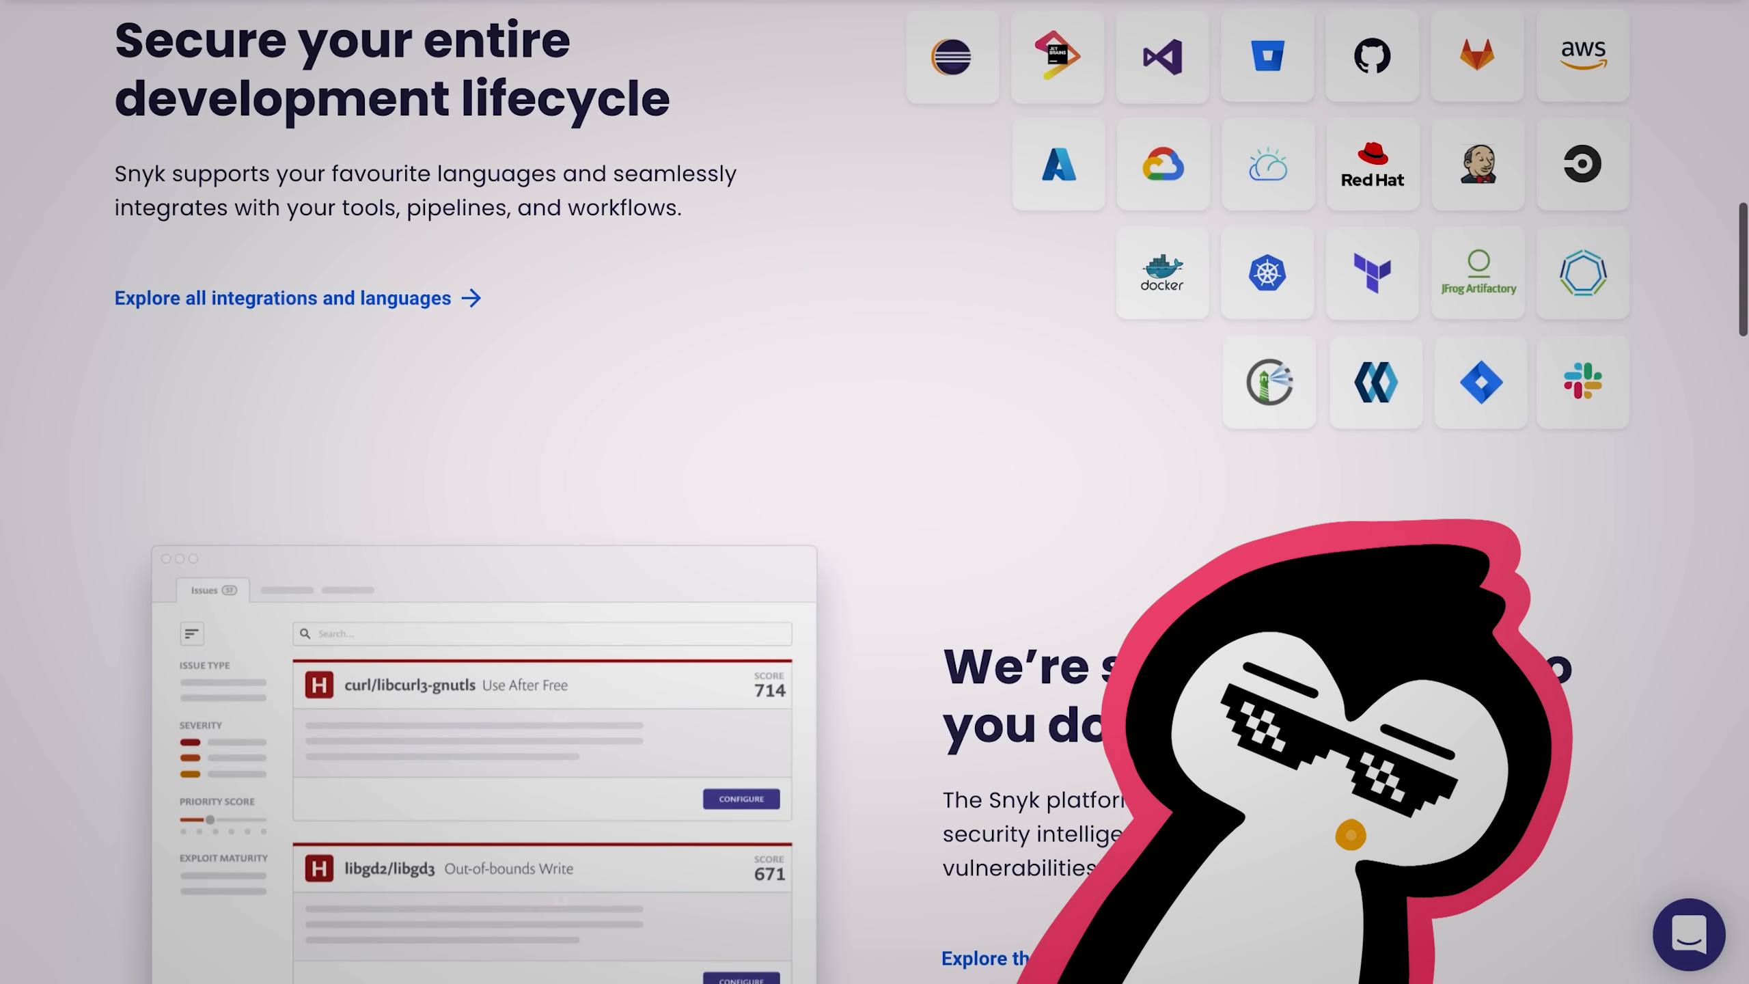
scroll("down", 3)
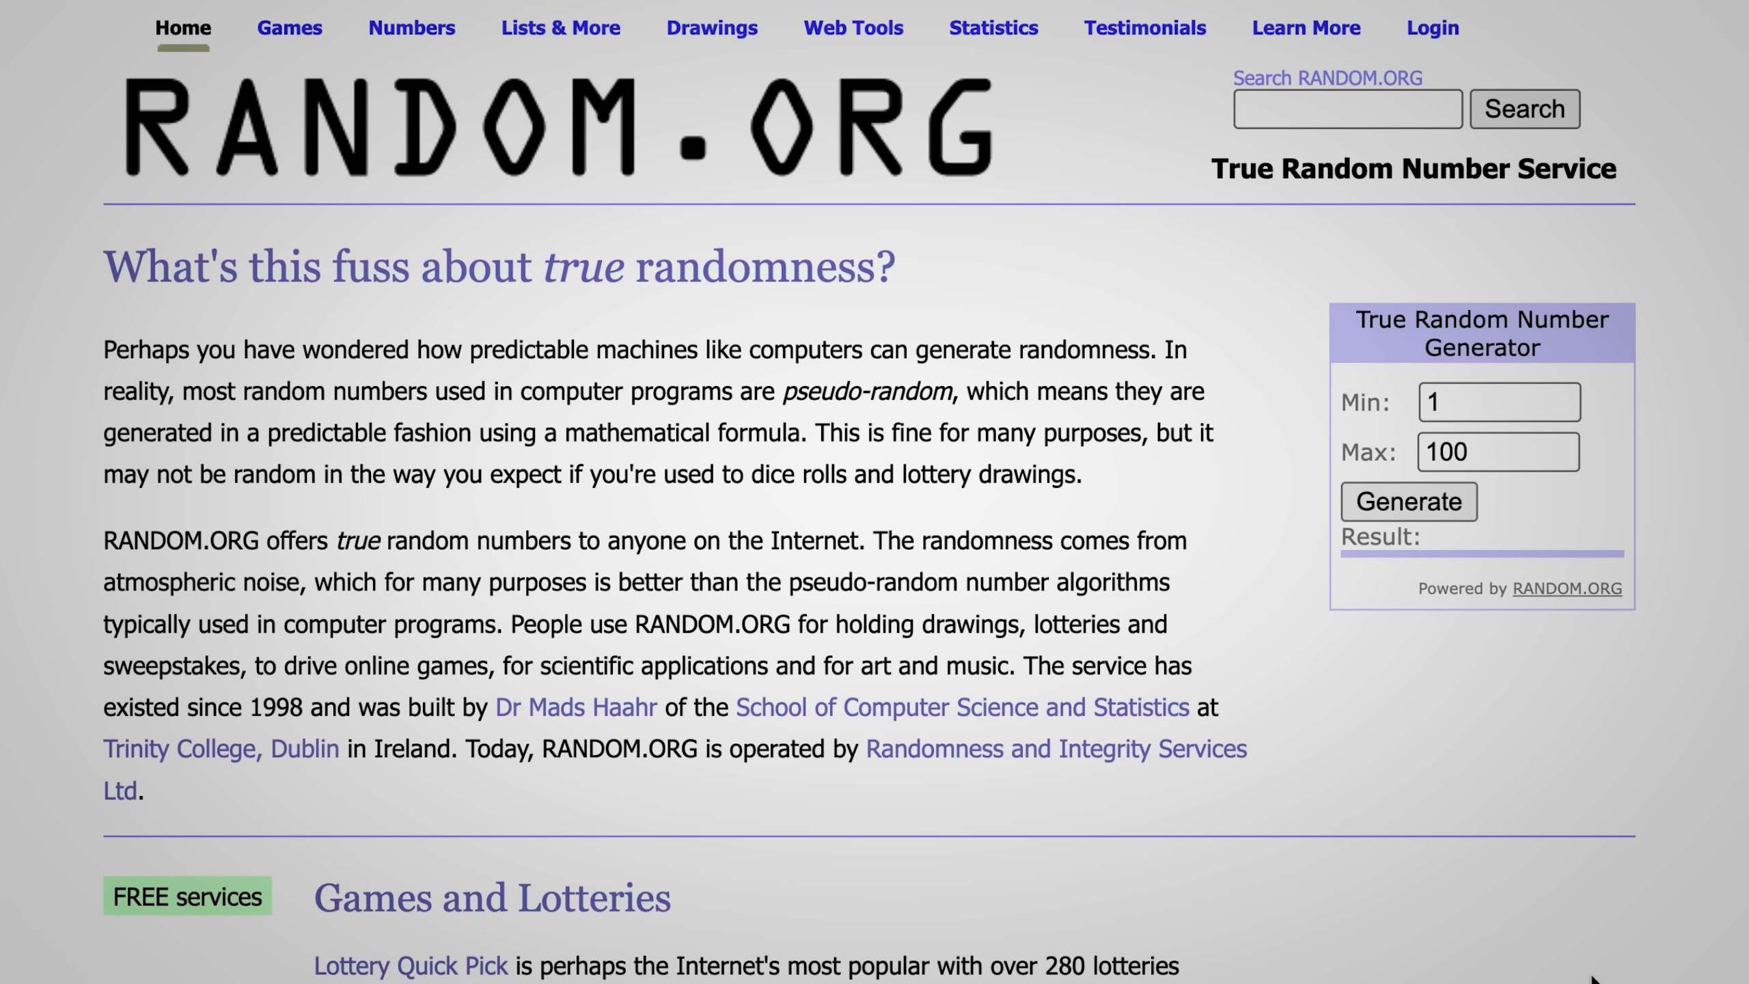
- Generate a true random number between 1 and 100 in the RANDOM.ORG widget
scroll("down", 3)
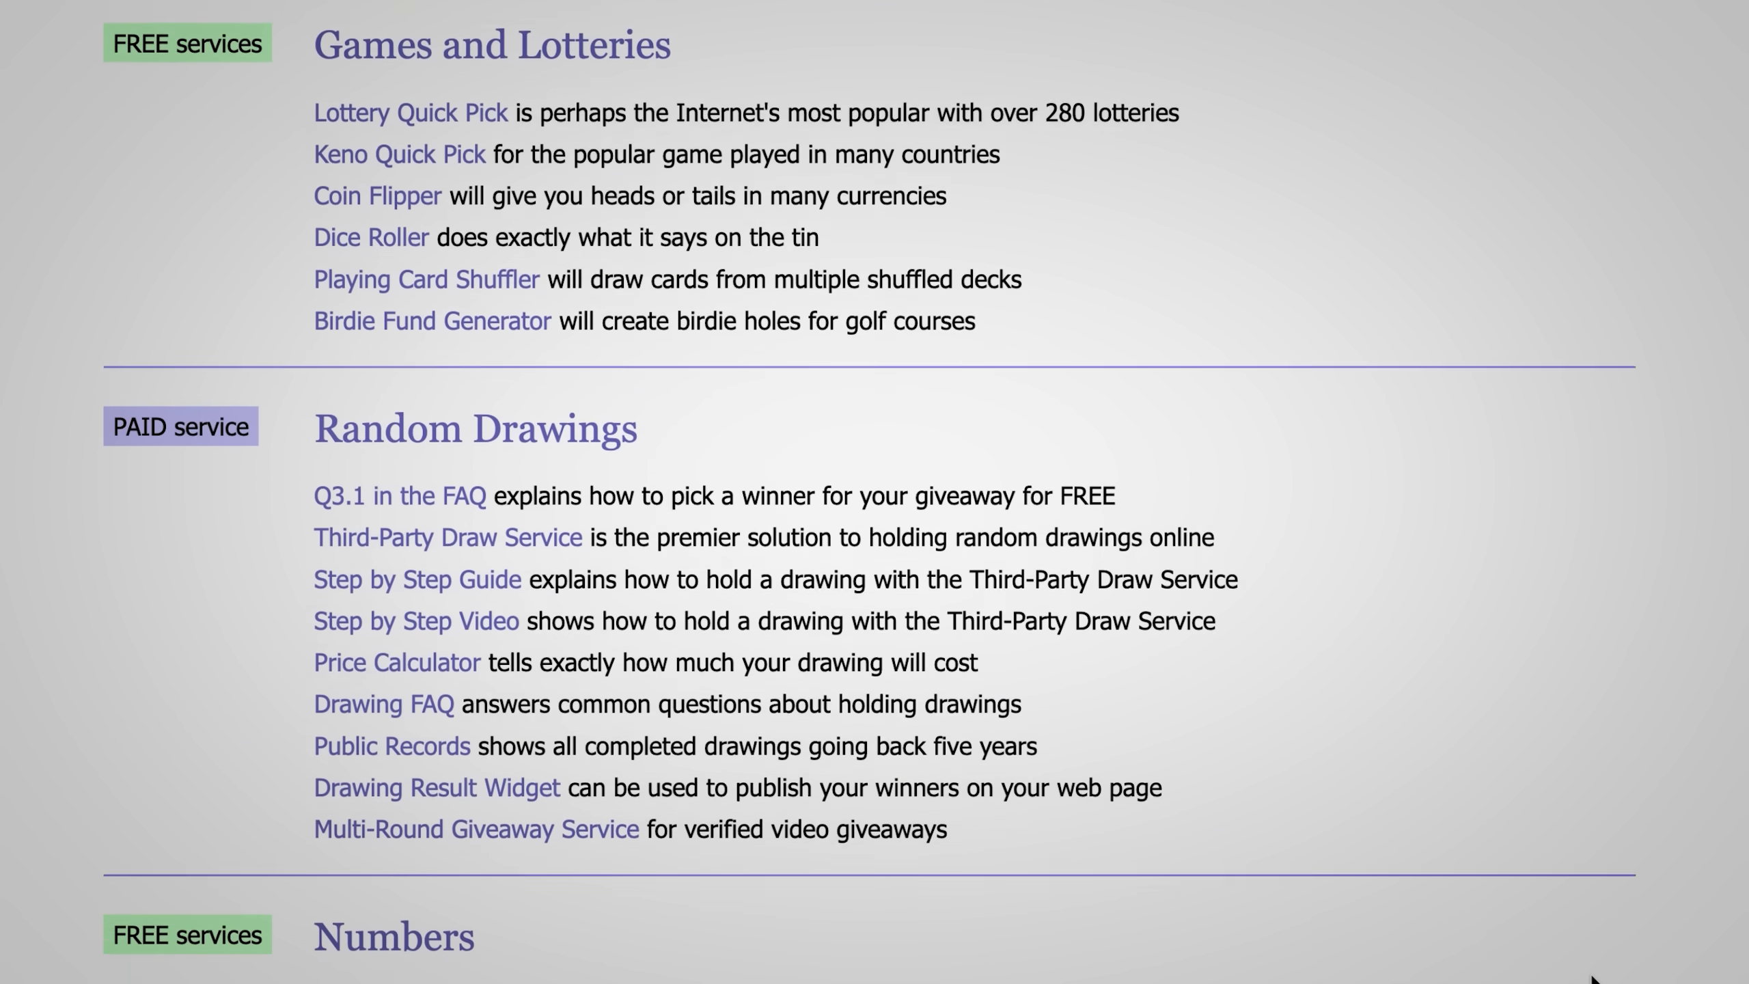
scroll("down", 3)
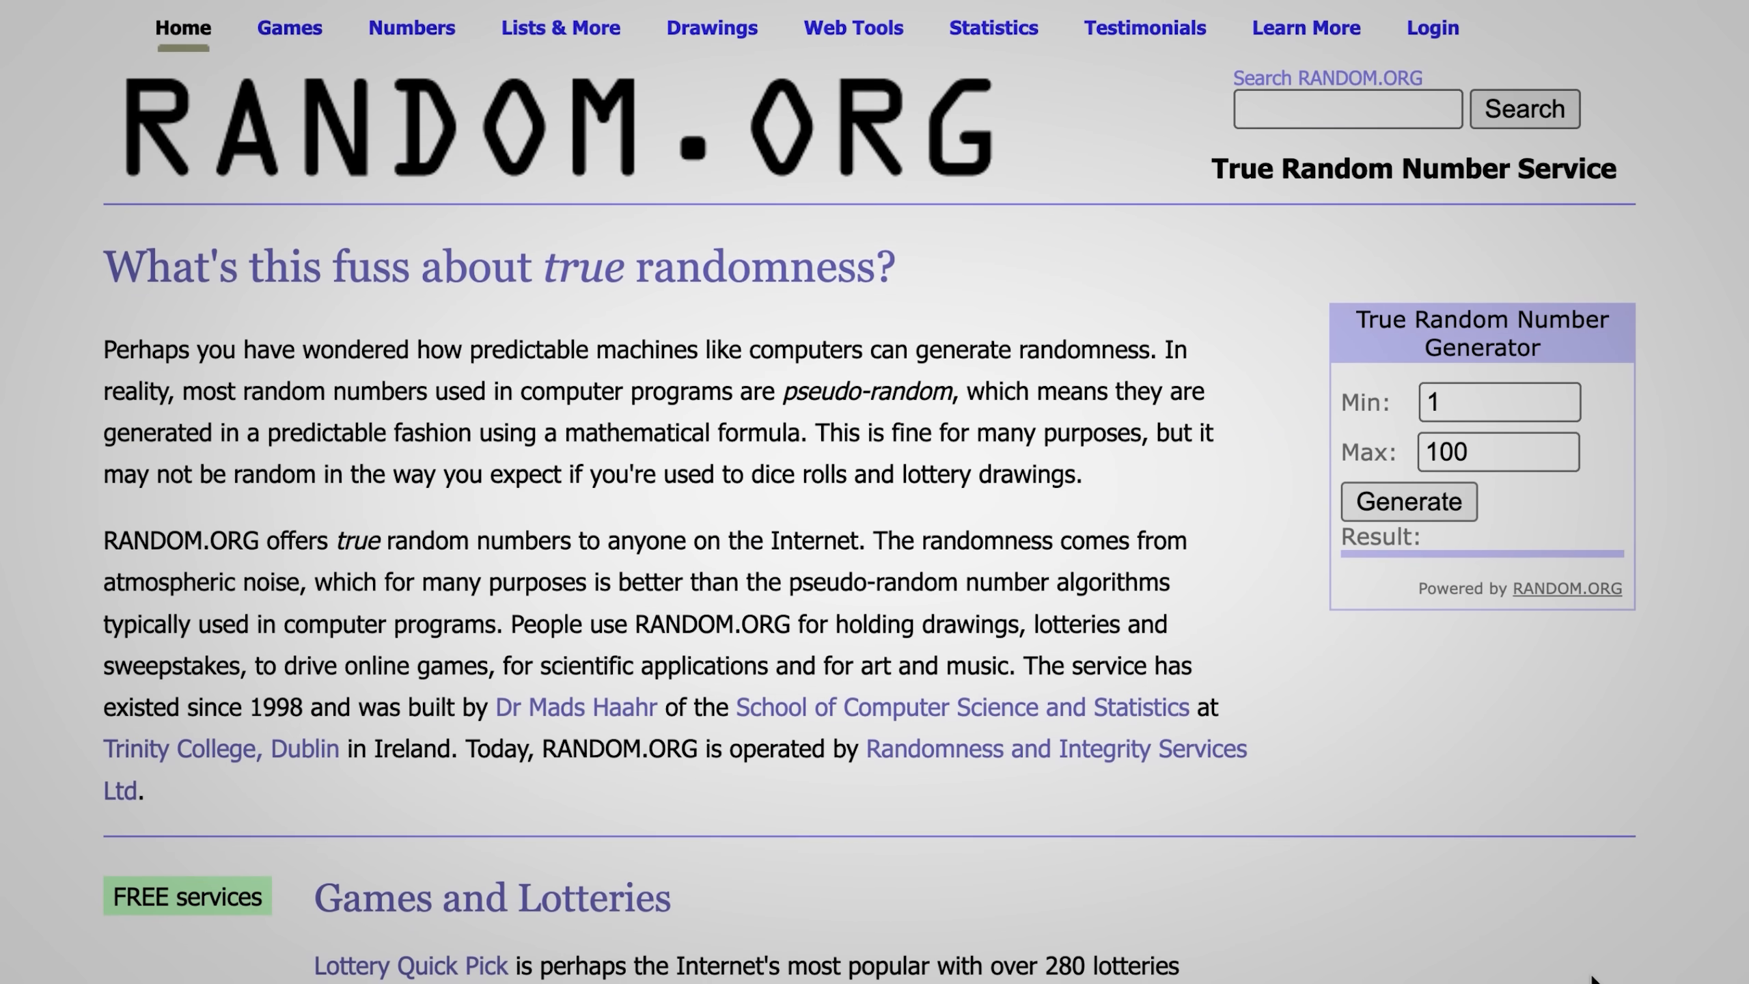
left_click(1408, 502)
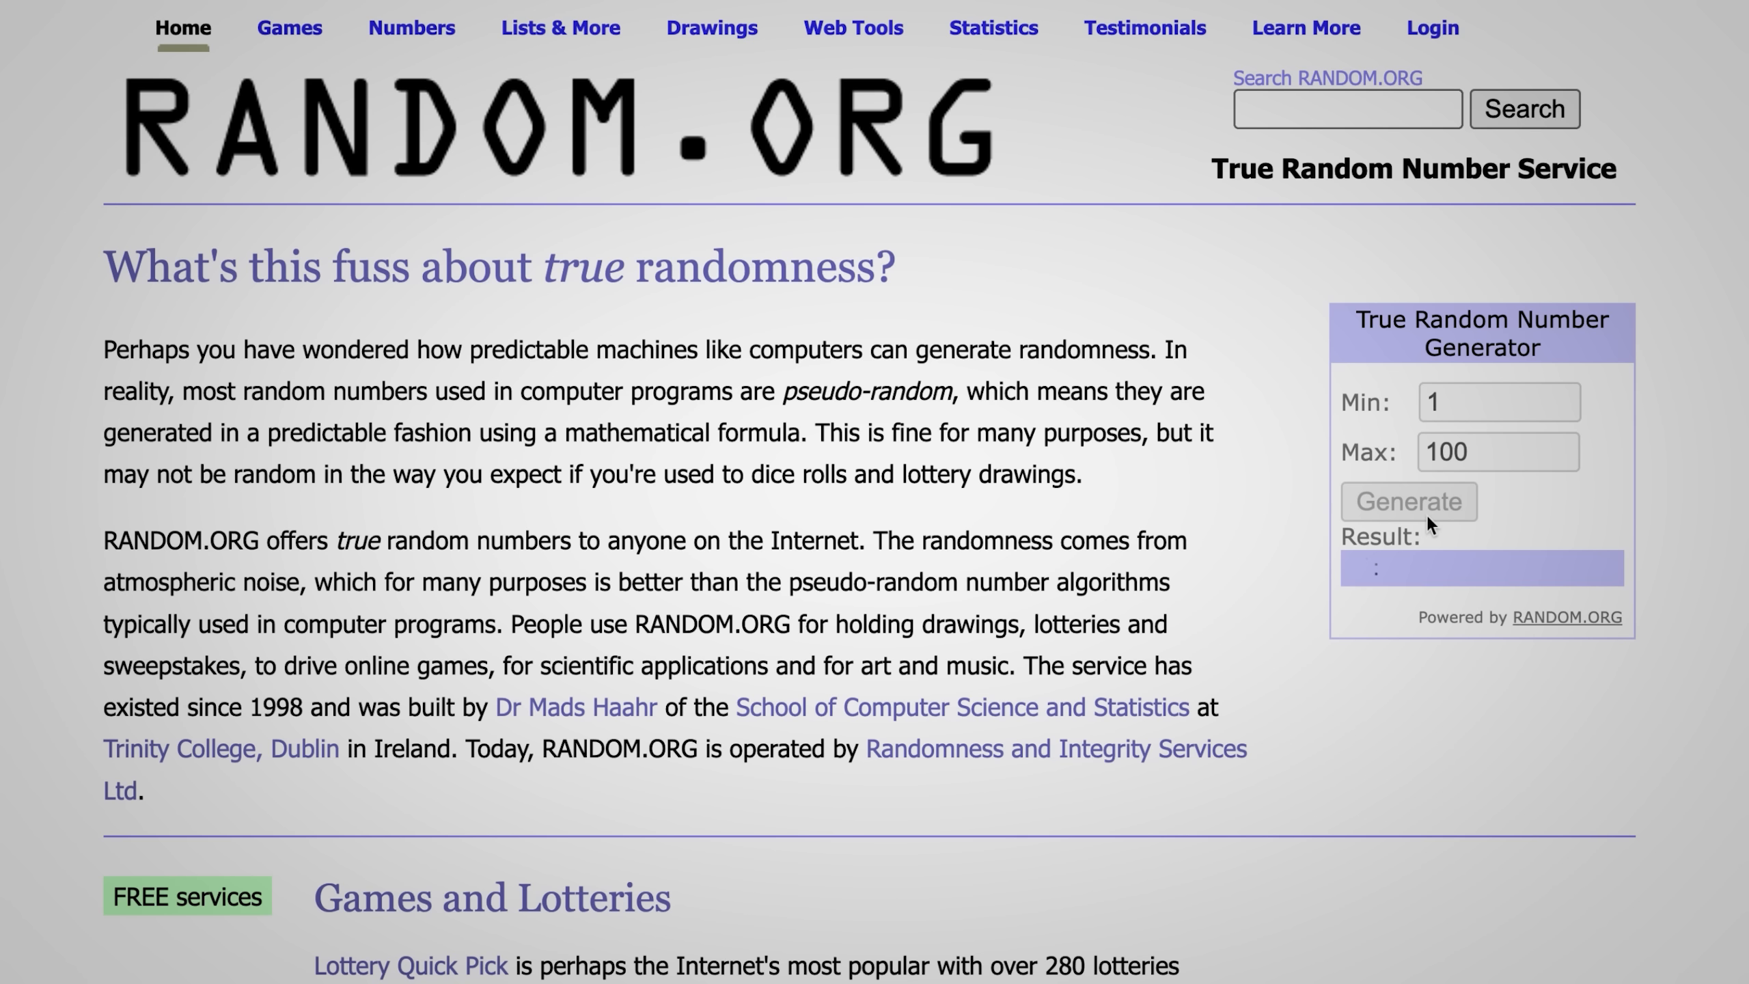
left_click(1407, 502)
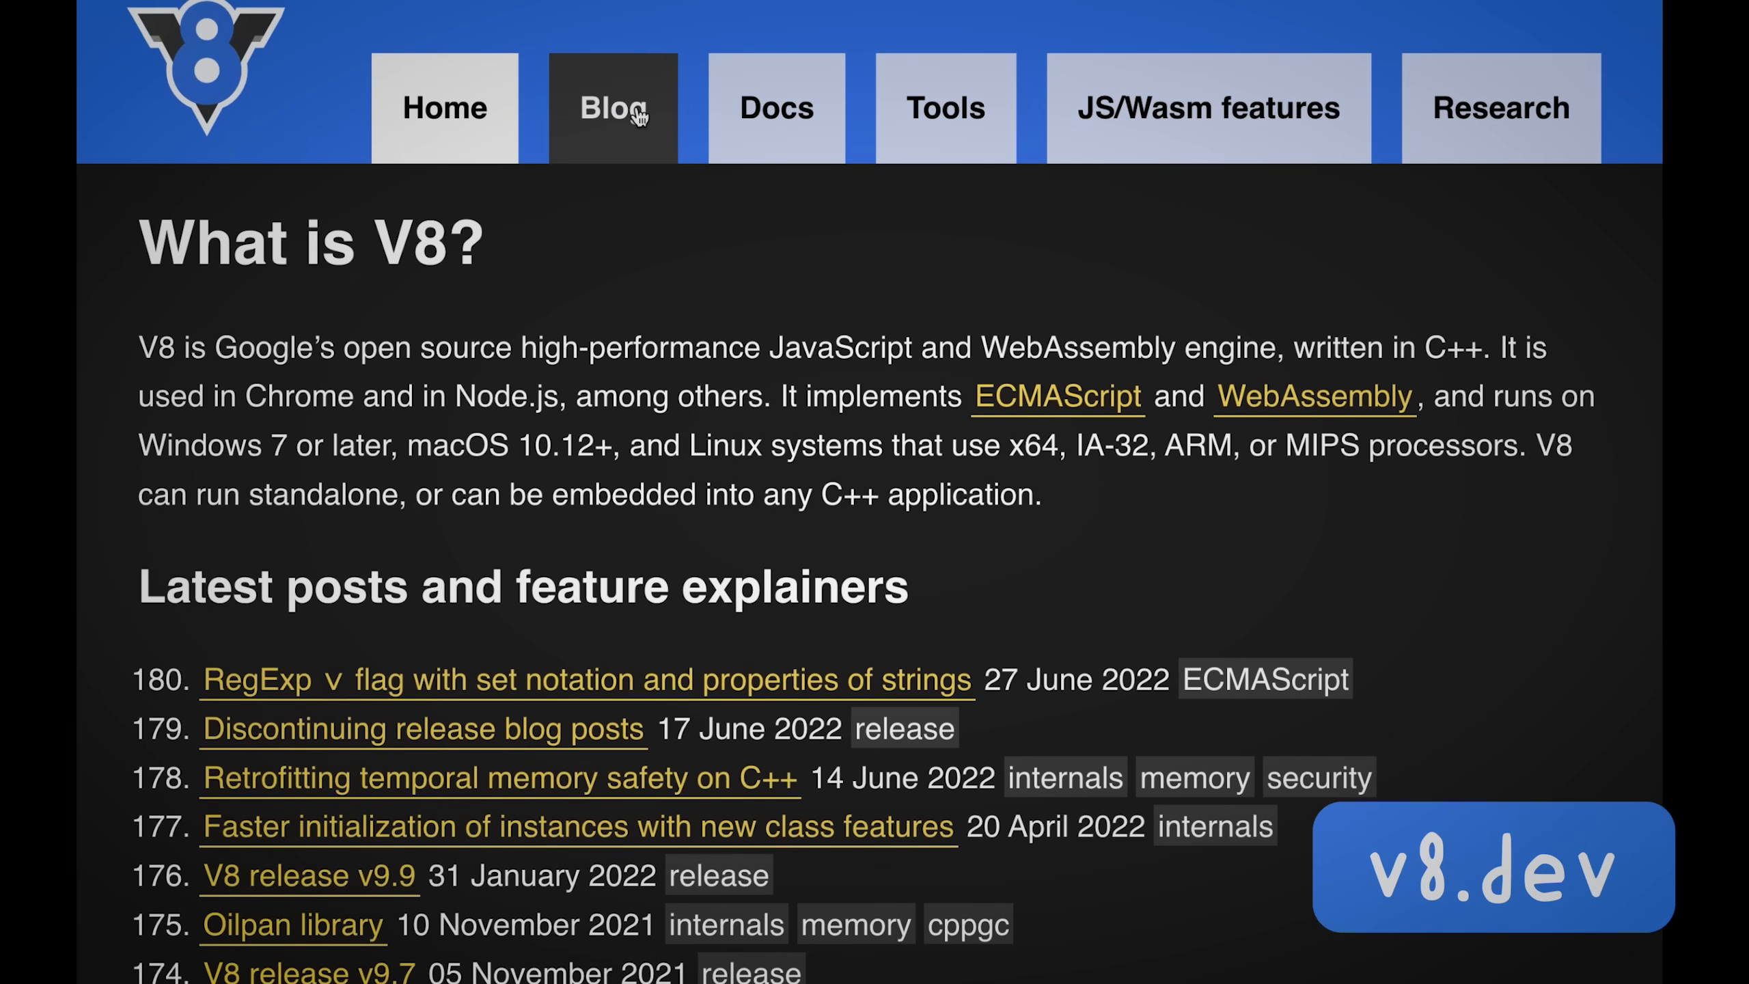
- Browse the V8 blog post archive on v8.dev
left_click(612, 107)
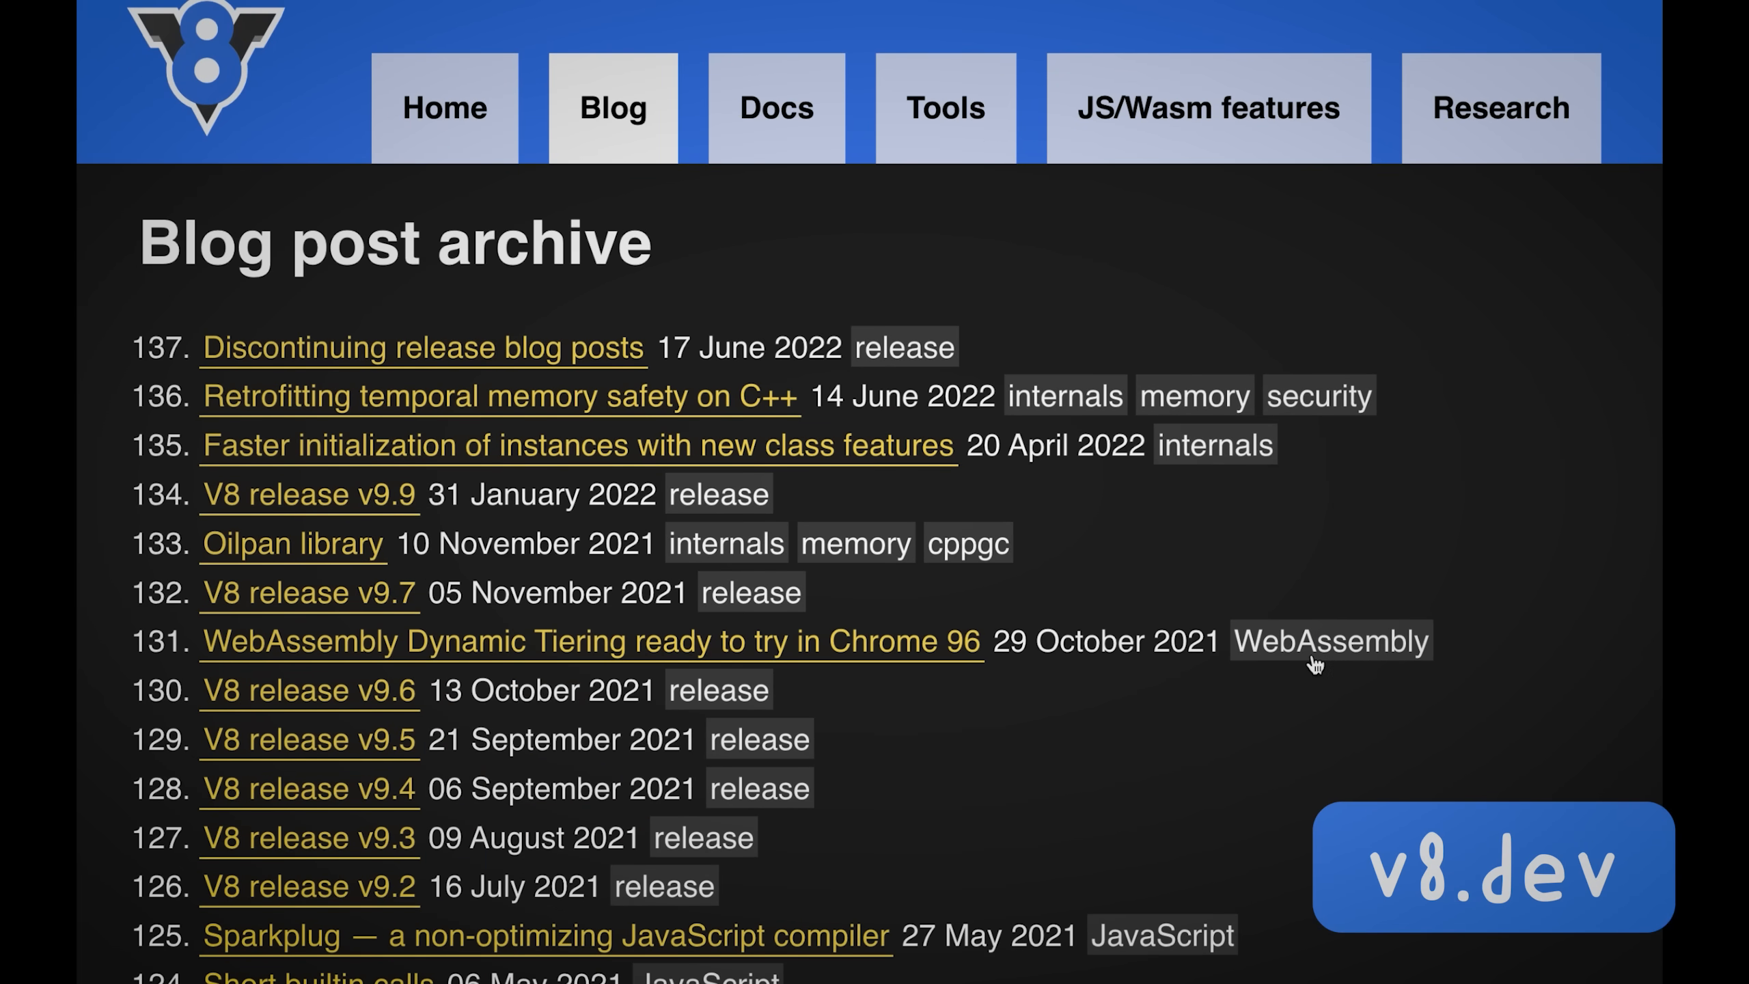
scroll("down", 3)
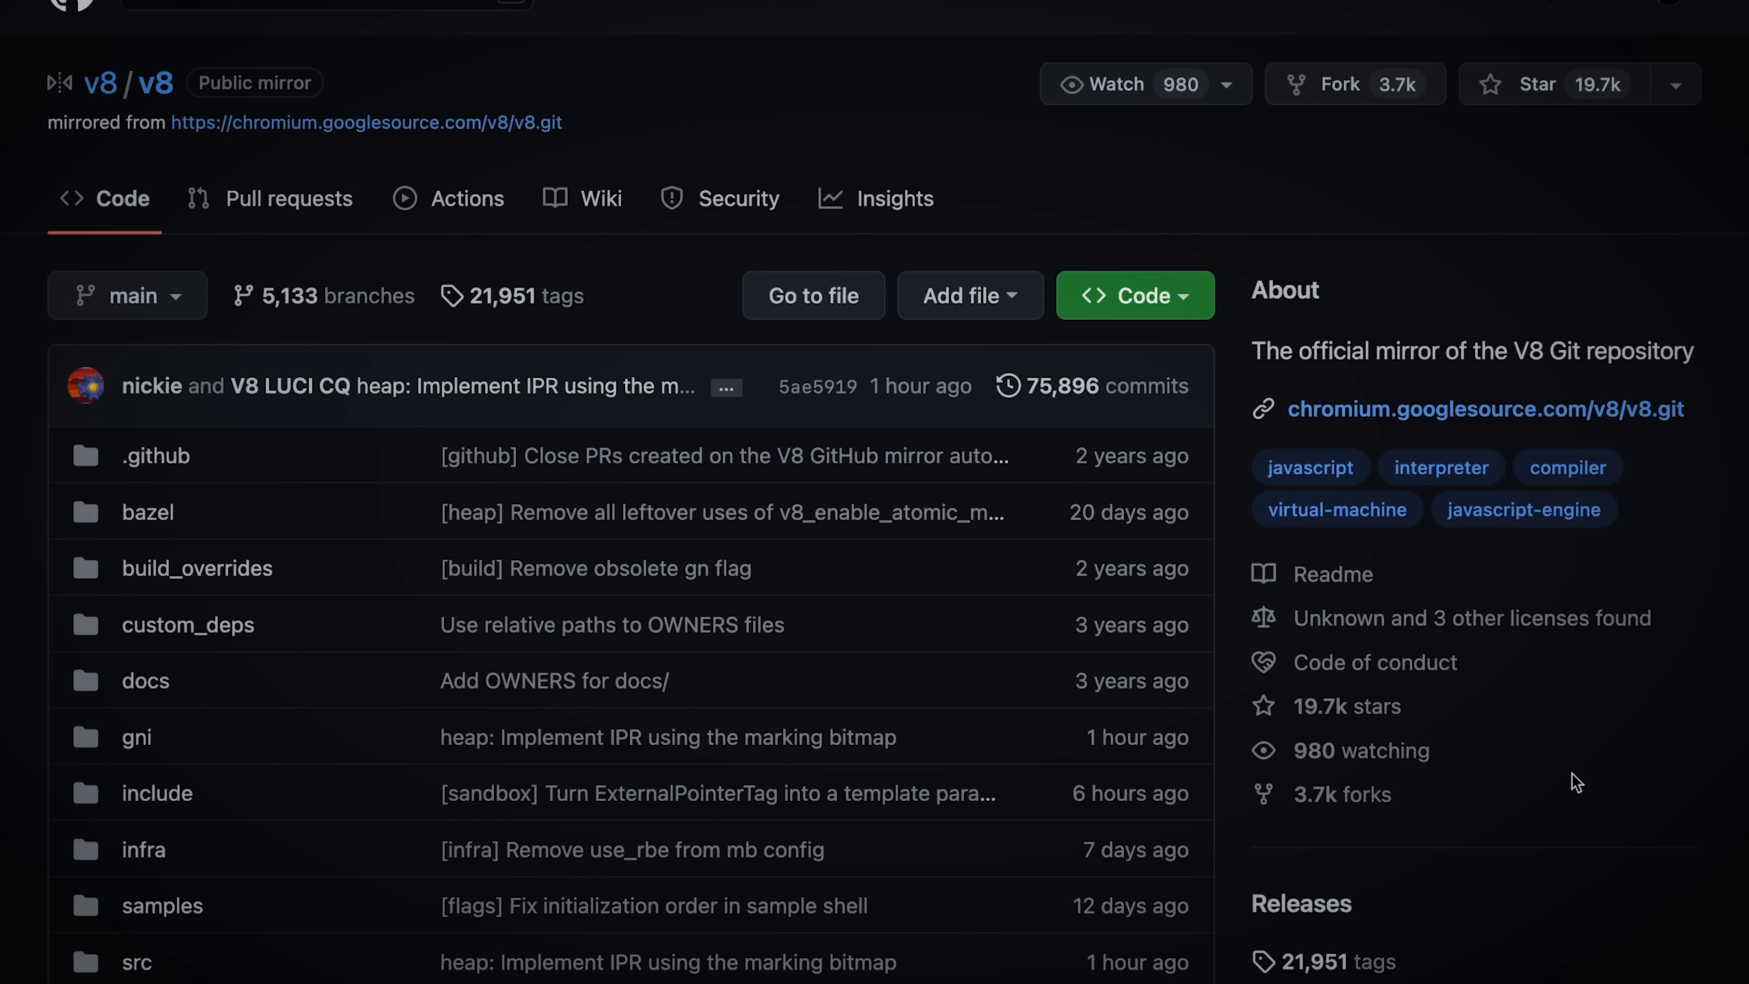
scroll("down", 3)
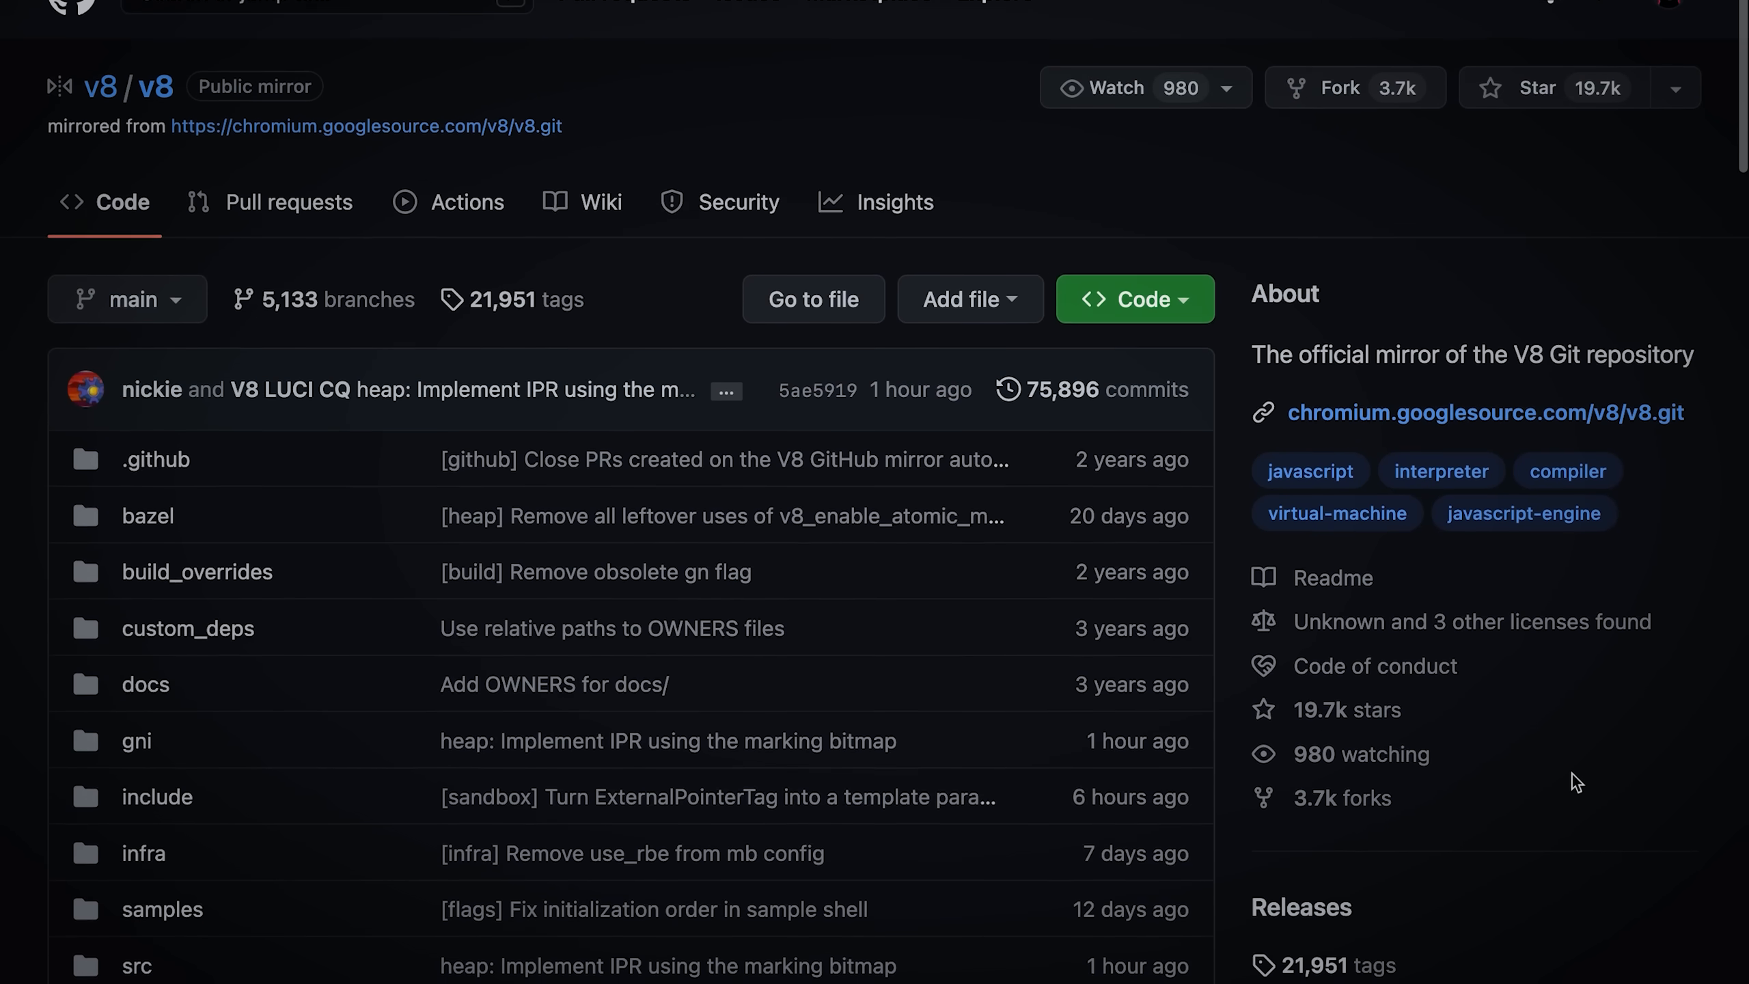
scroll("down", 3)
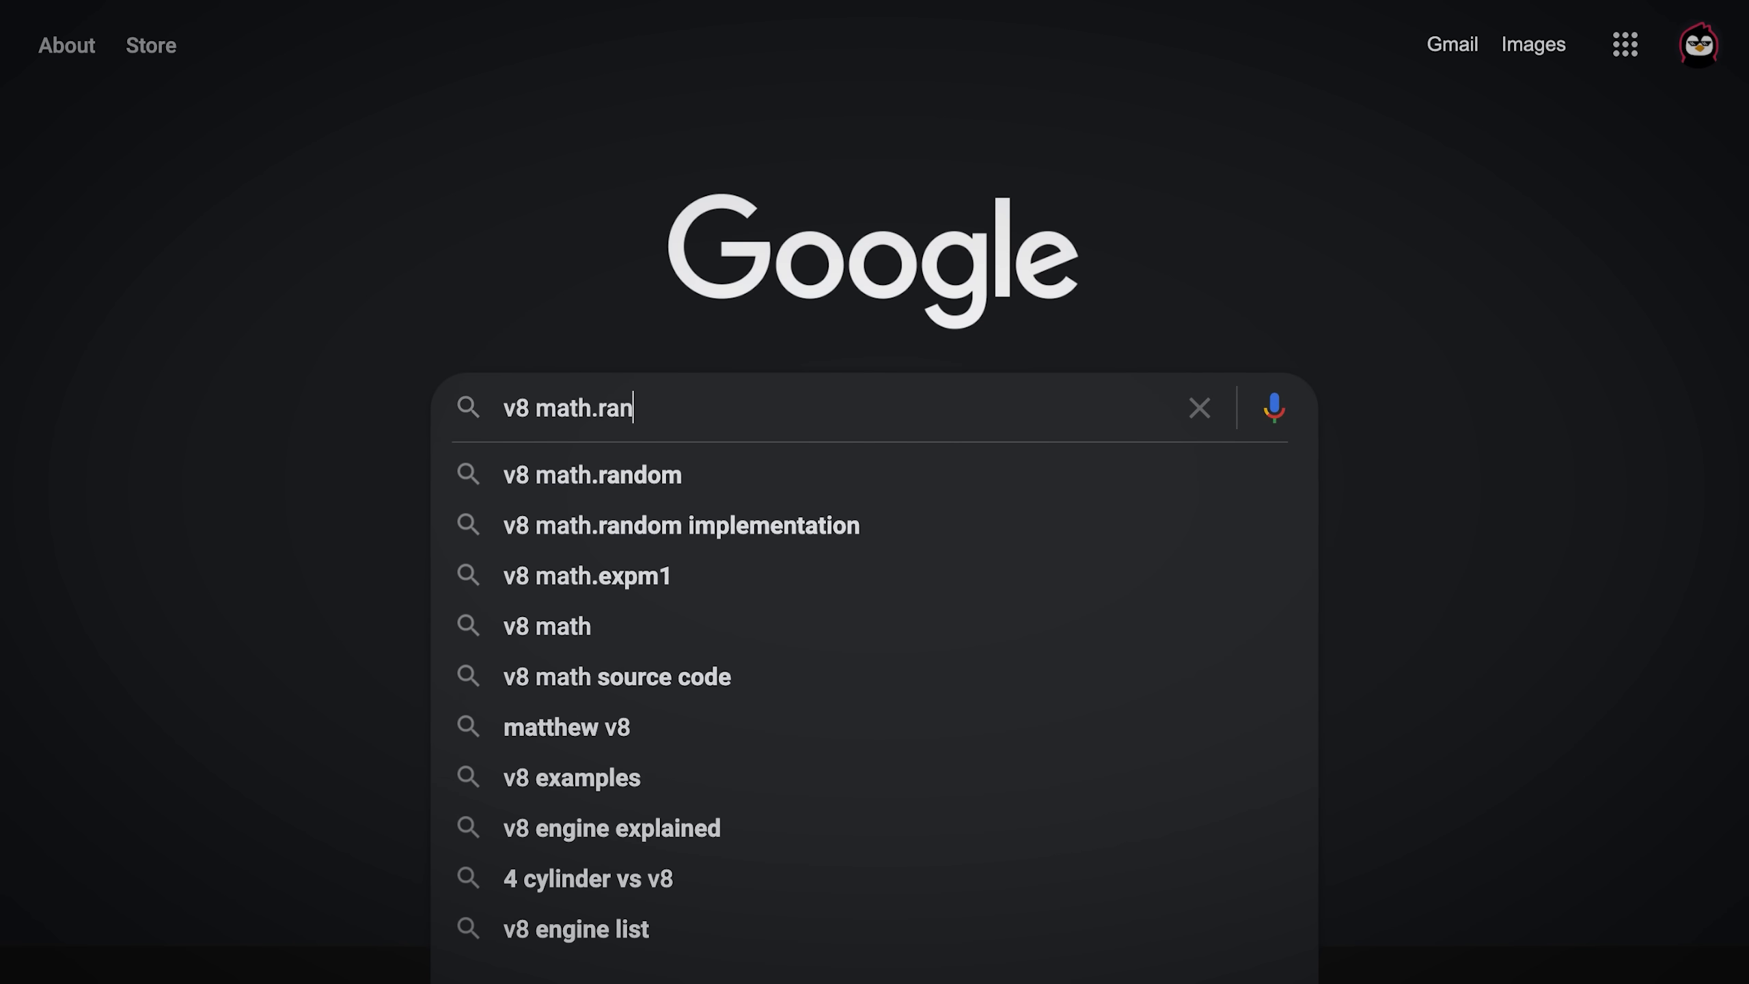
- Search Google for 'v8 math.random implementation' and choose the V8 Math.random() article
left_click(679, 524)
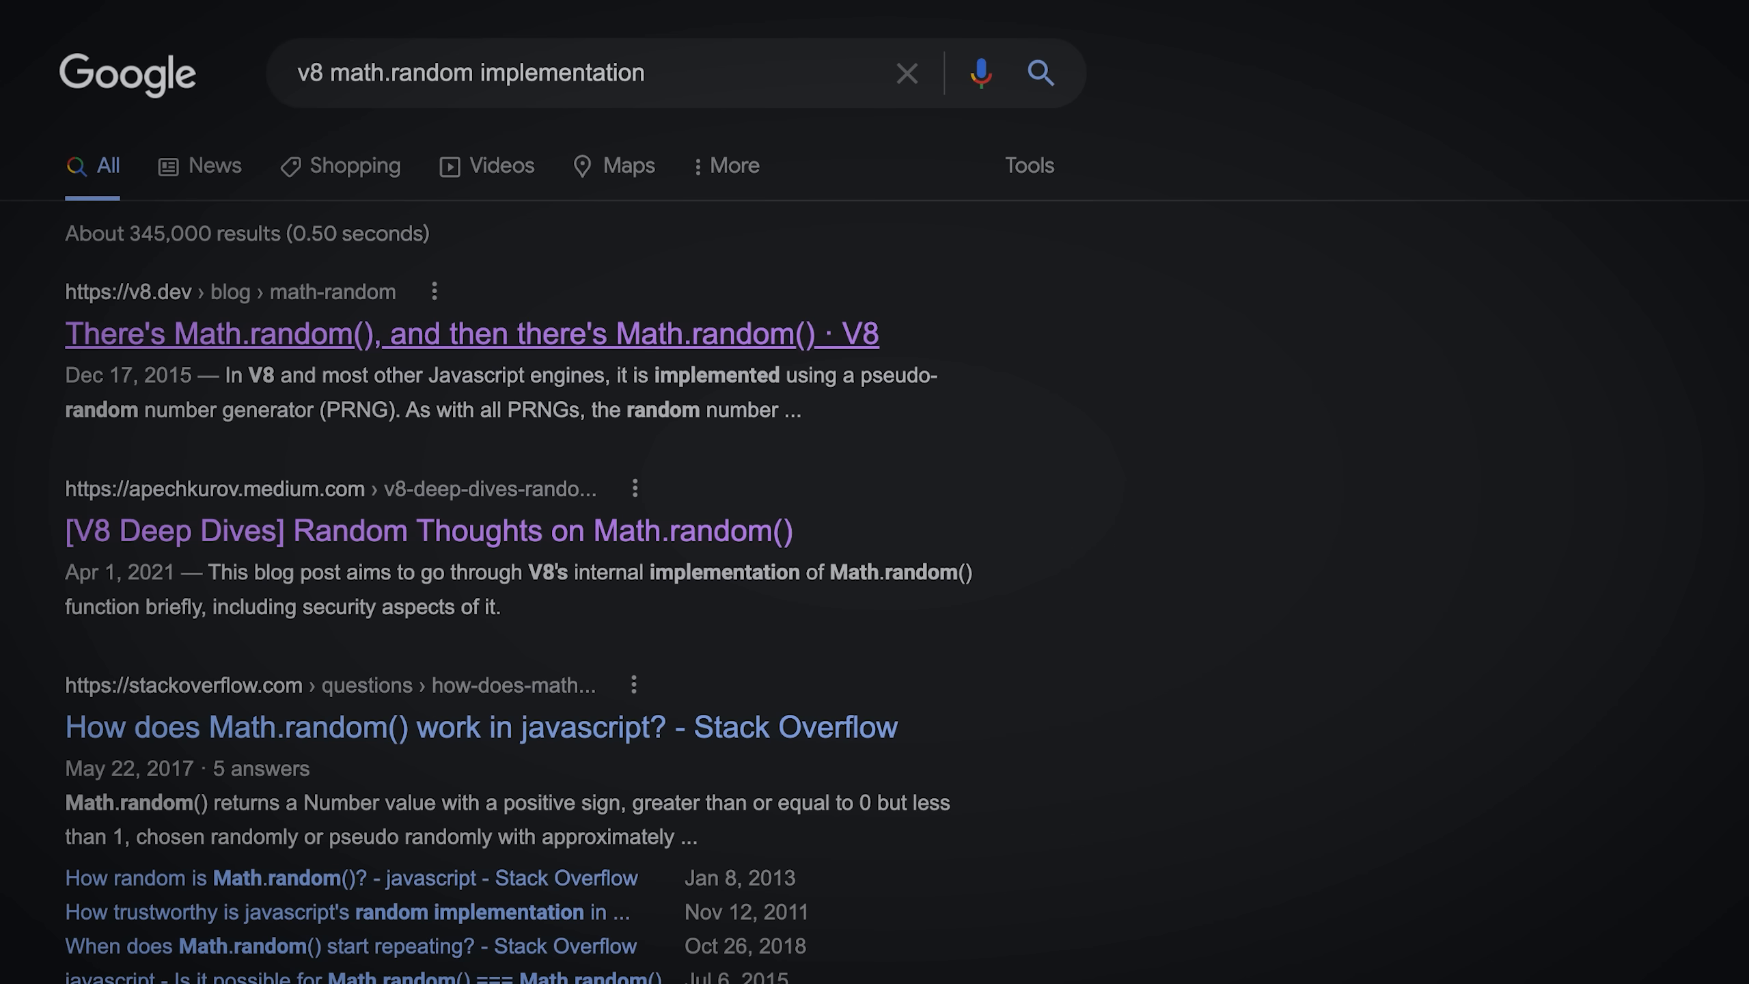
left_click(470, 334)
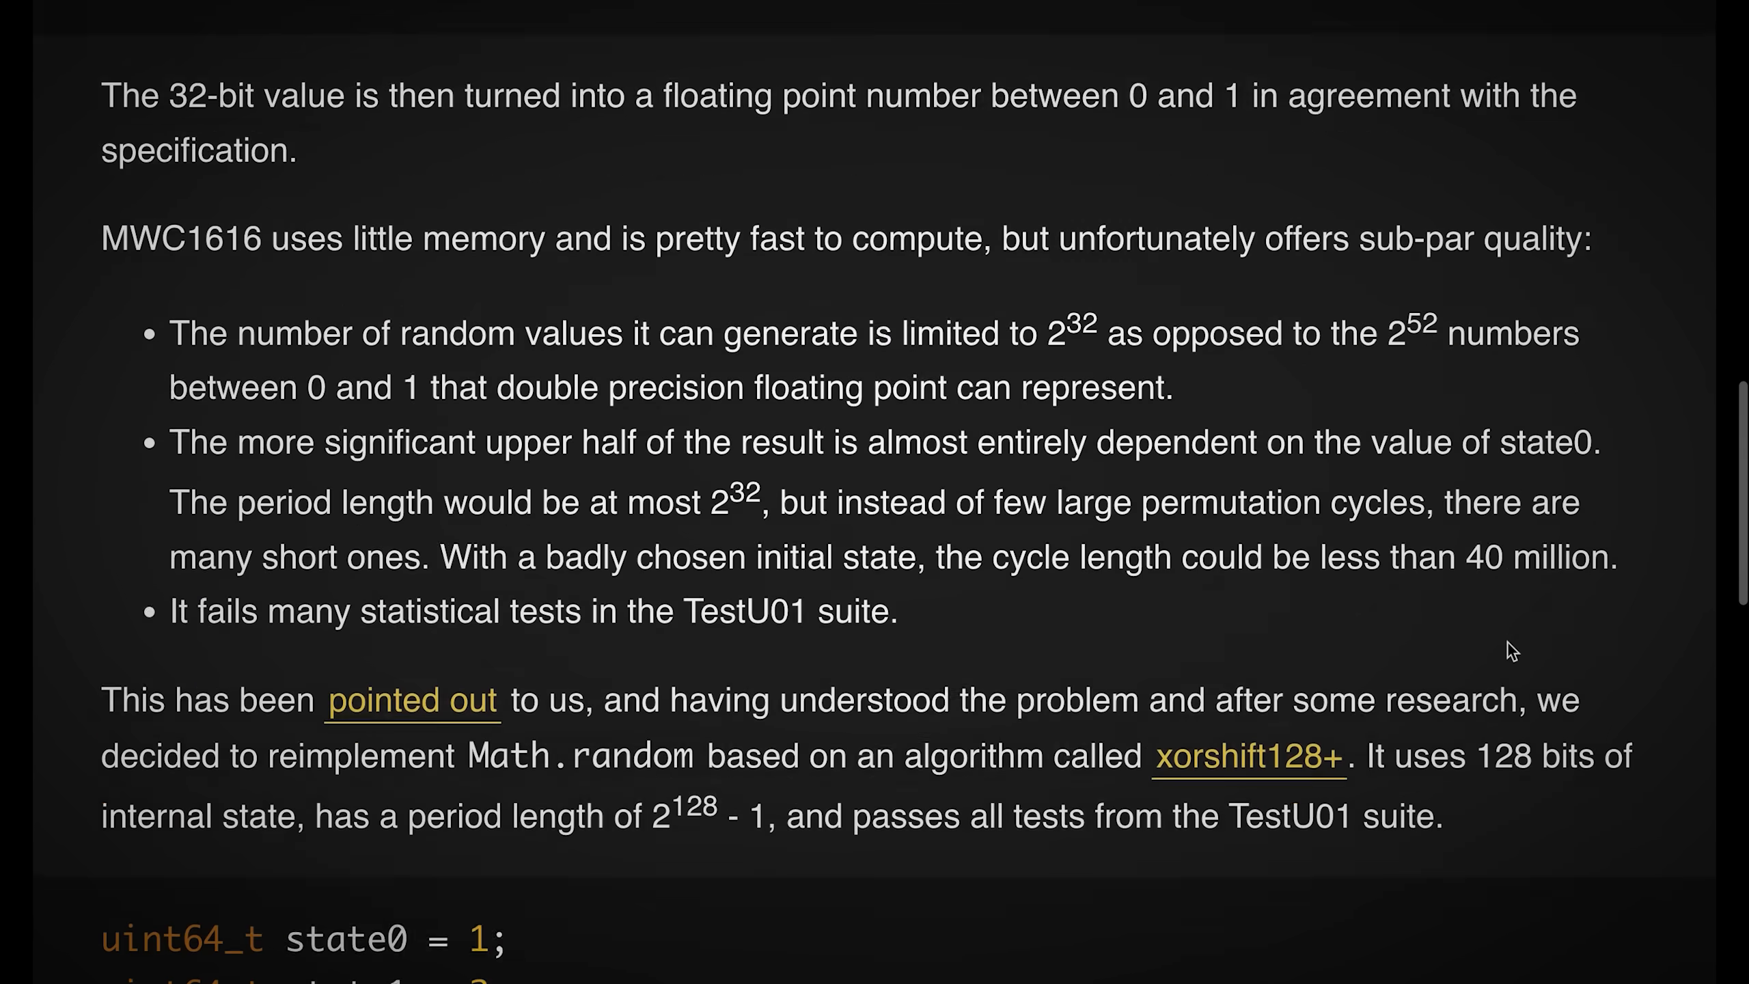
- Read down the v8.dev post to its explanation of MWC1616 and XorShift128
scroll("down", 3)
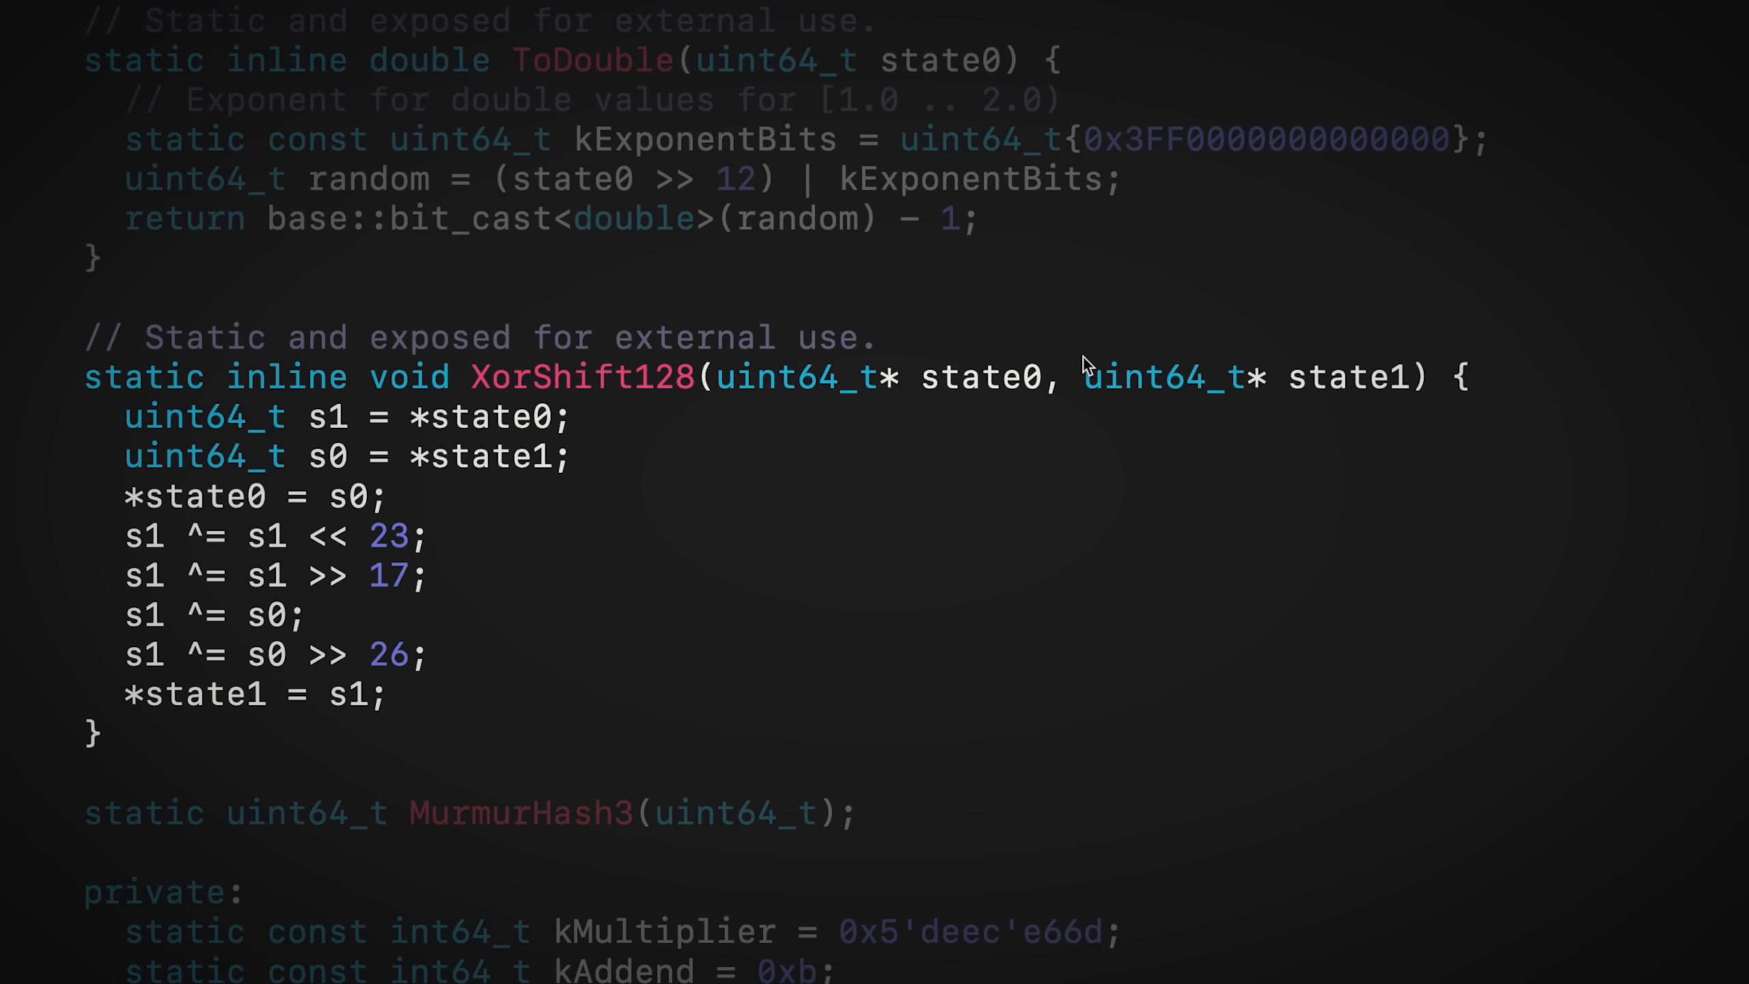
mouse_move(1087, 367)
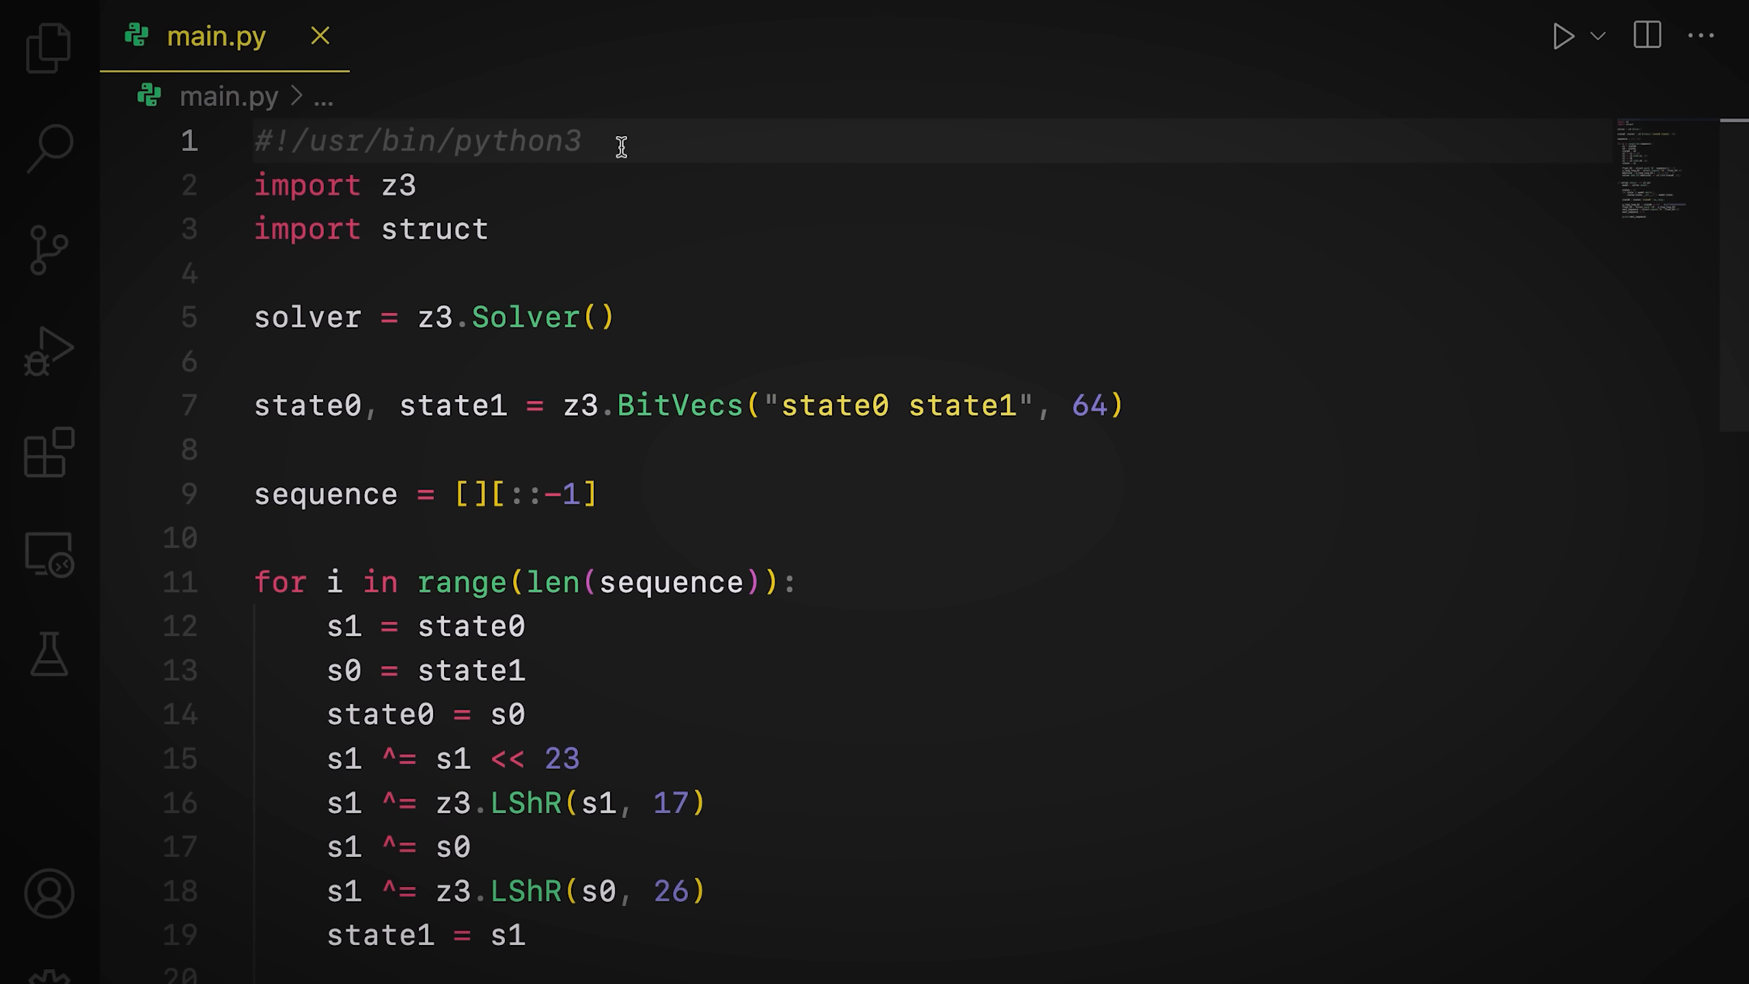
- Scroll main.py to the loop adding the mantissa constraint on state0 to the solver
scroll("down", 3)
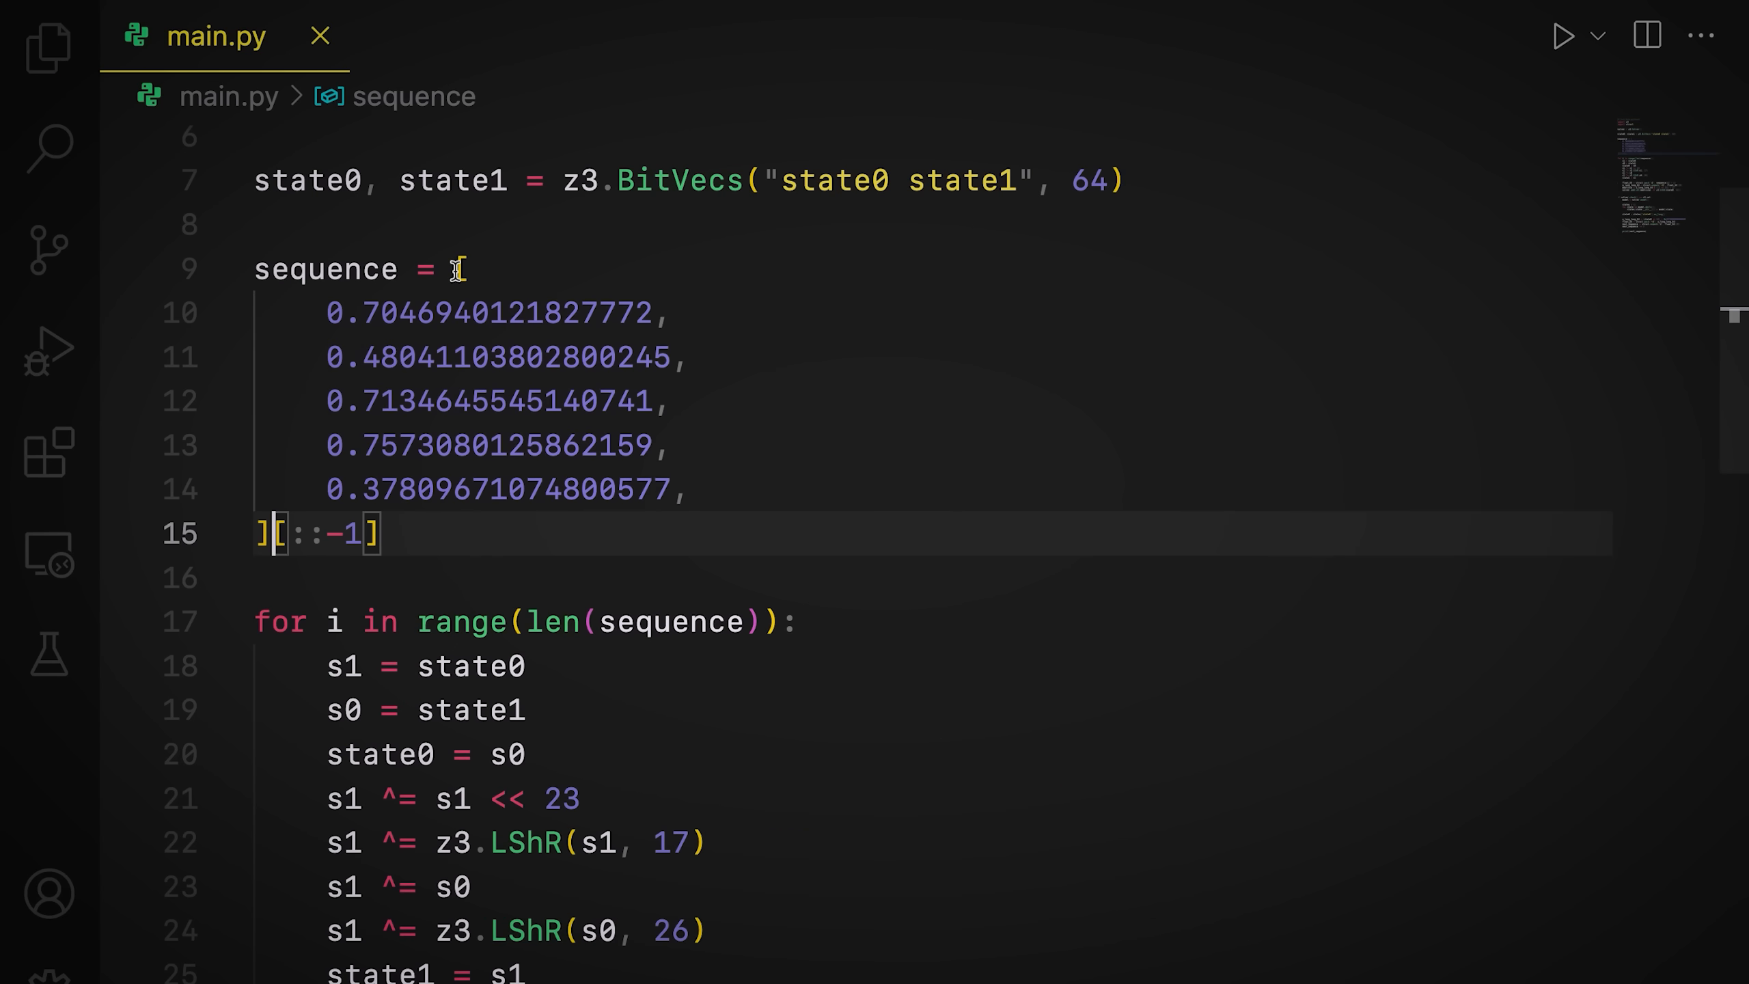
scroll("down", 3)
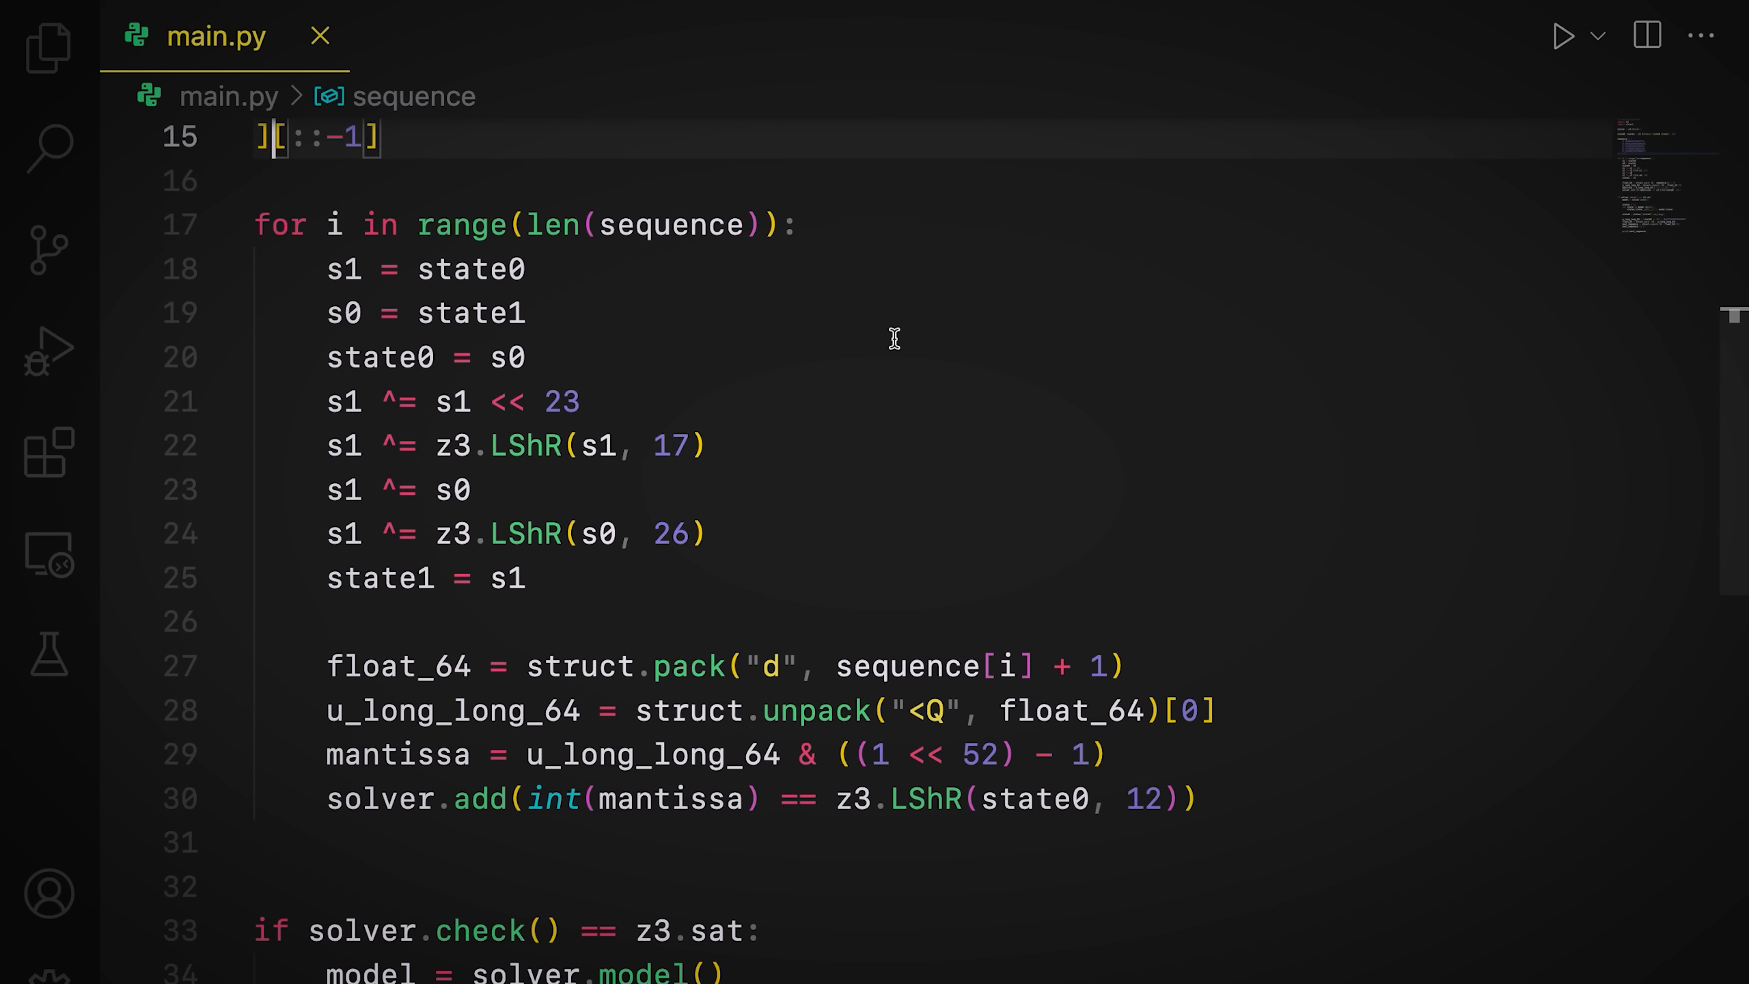
mouse_move(1321, 368)
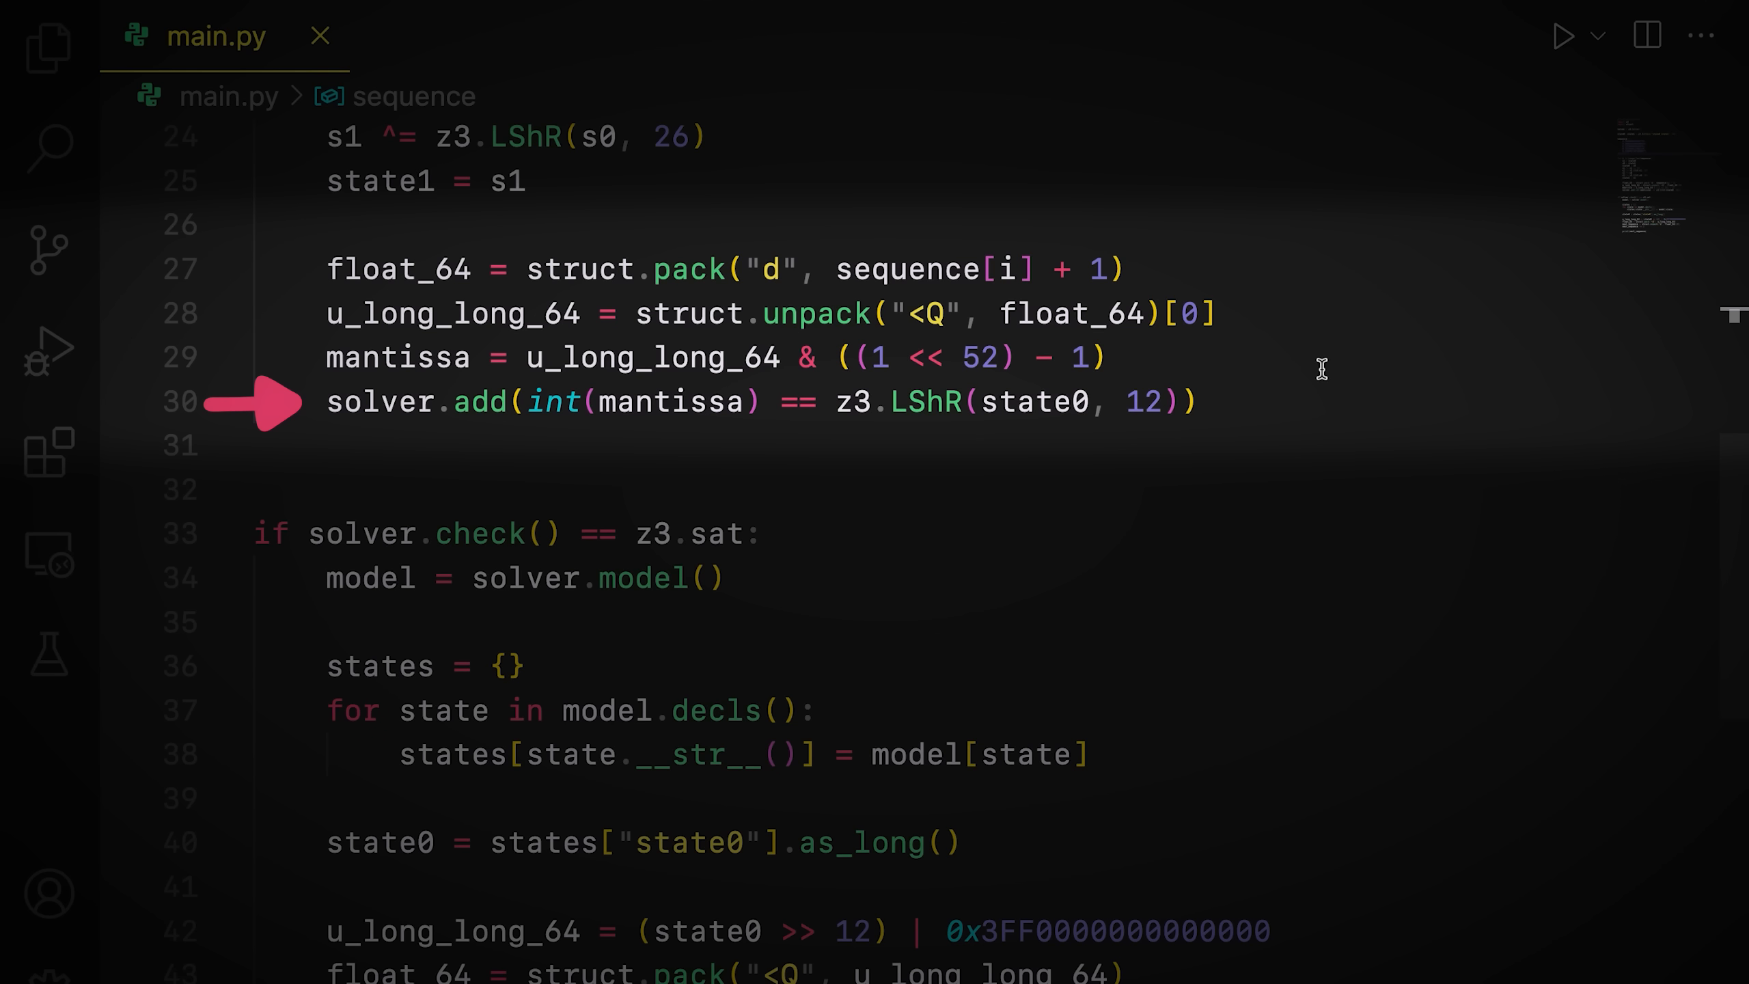
scroll("down", 3)
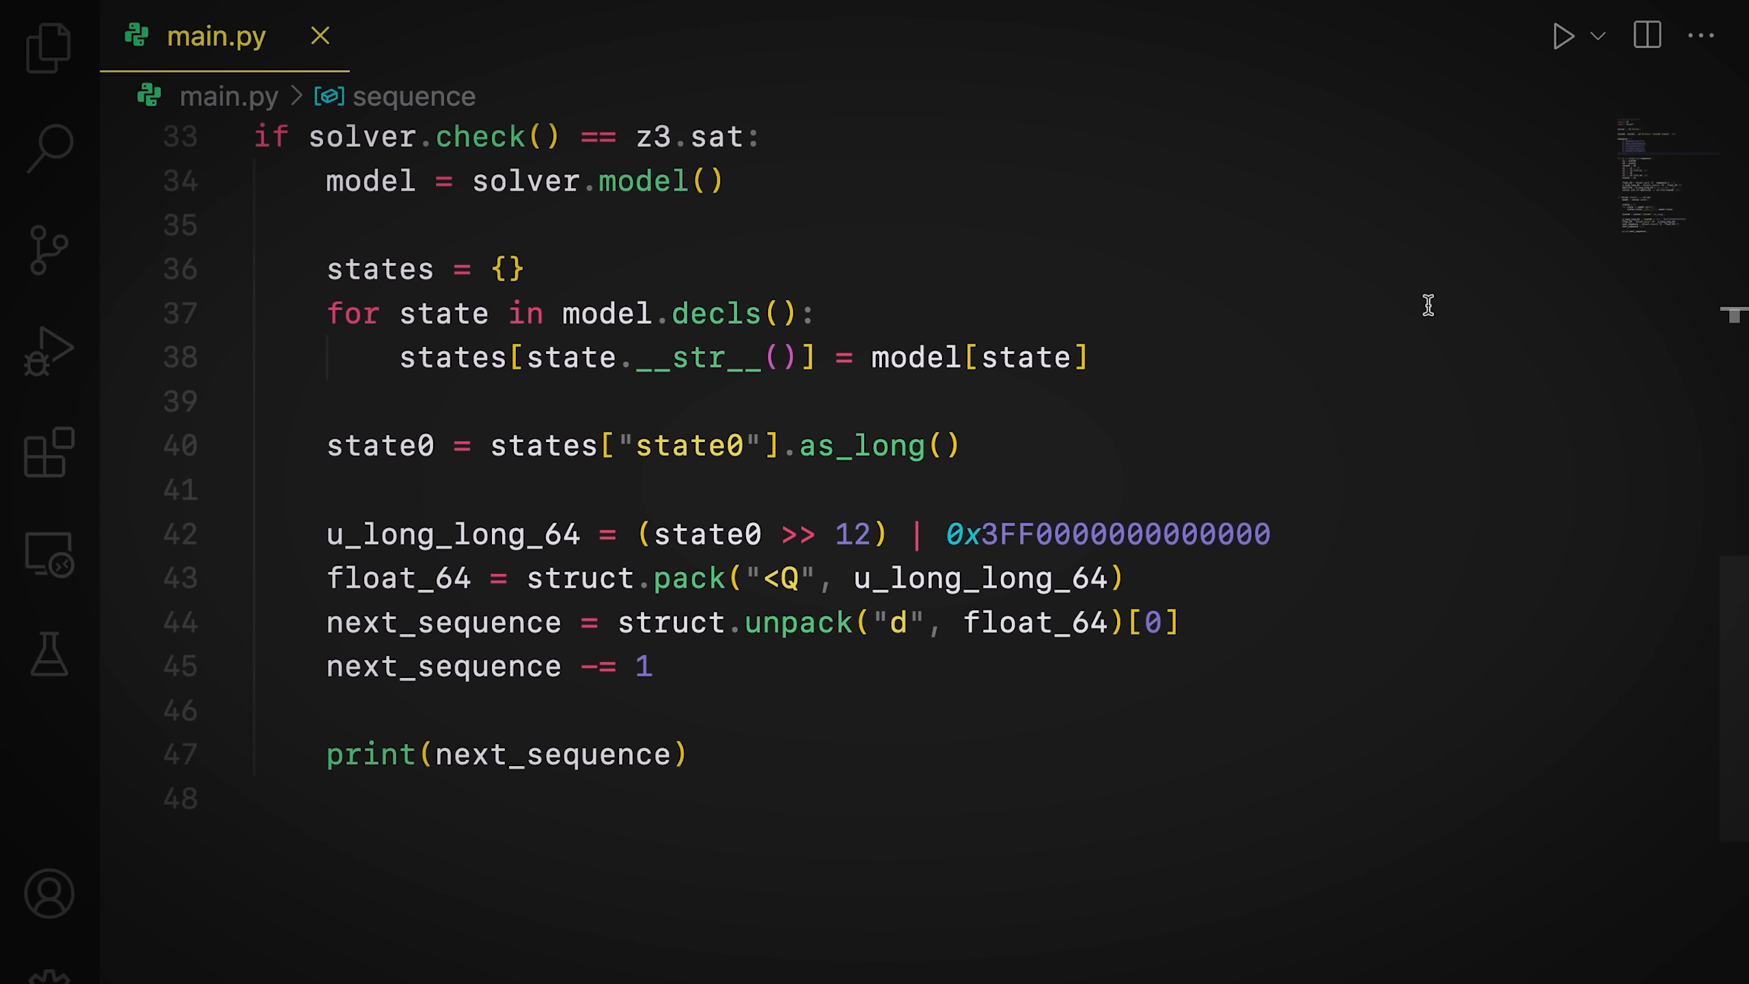
- Scroll main.py down to the solver.check() block that prints next_sequence
scroll("down", 3)
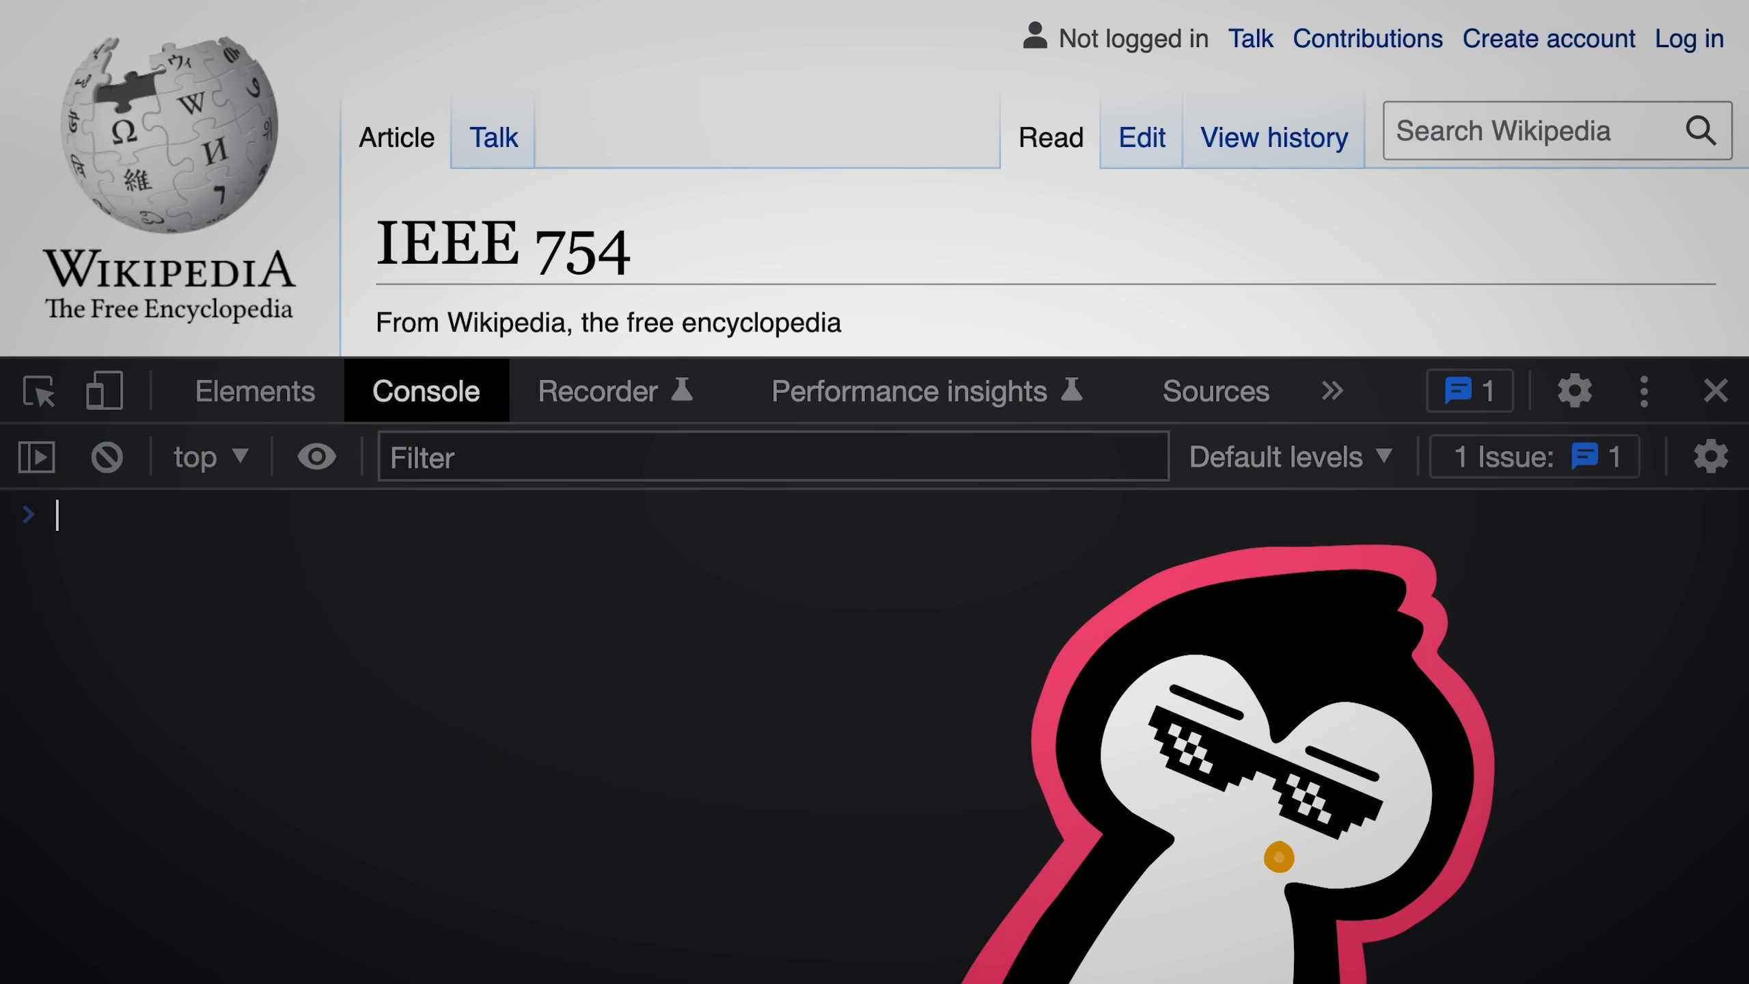
- Generate five Math.random values, then evaluate Math.random() again, returning 0.12385157266881319
key("Enter")
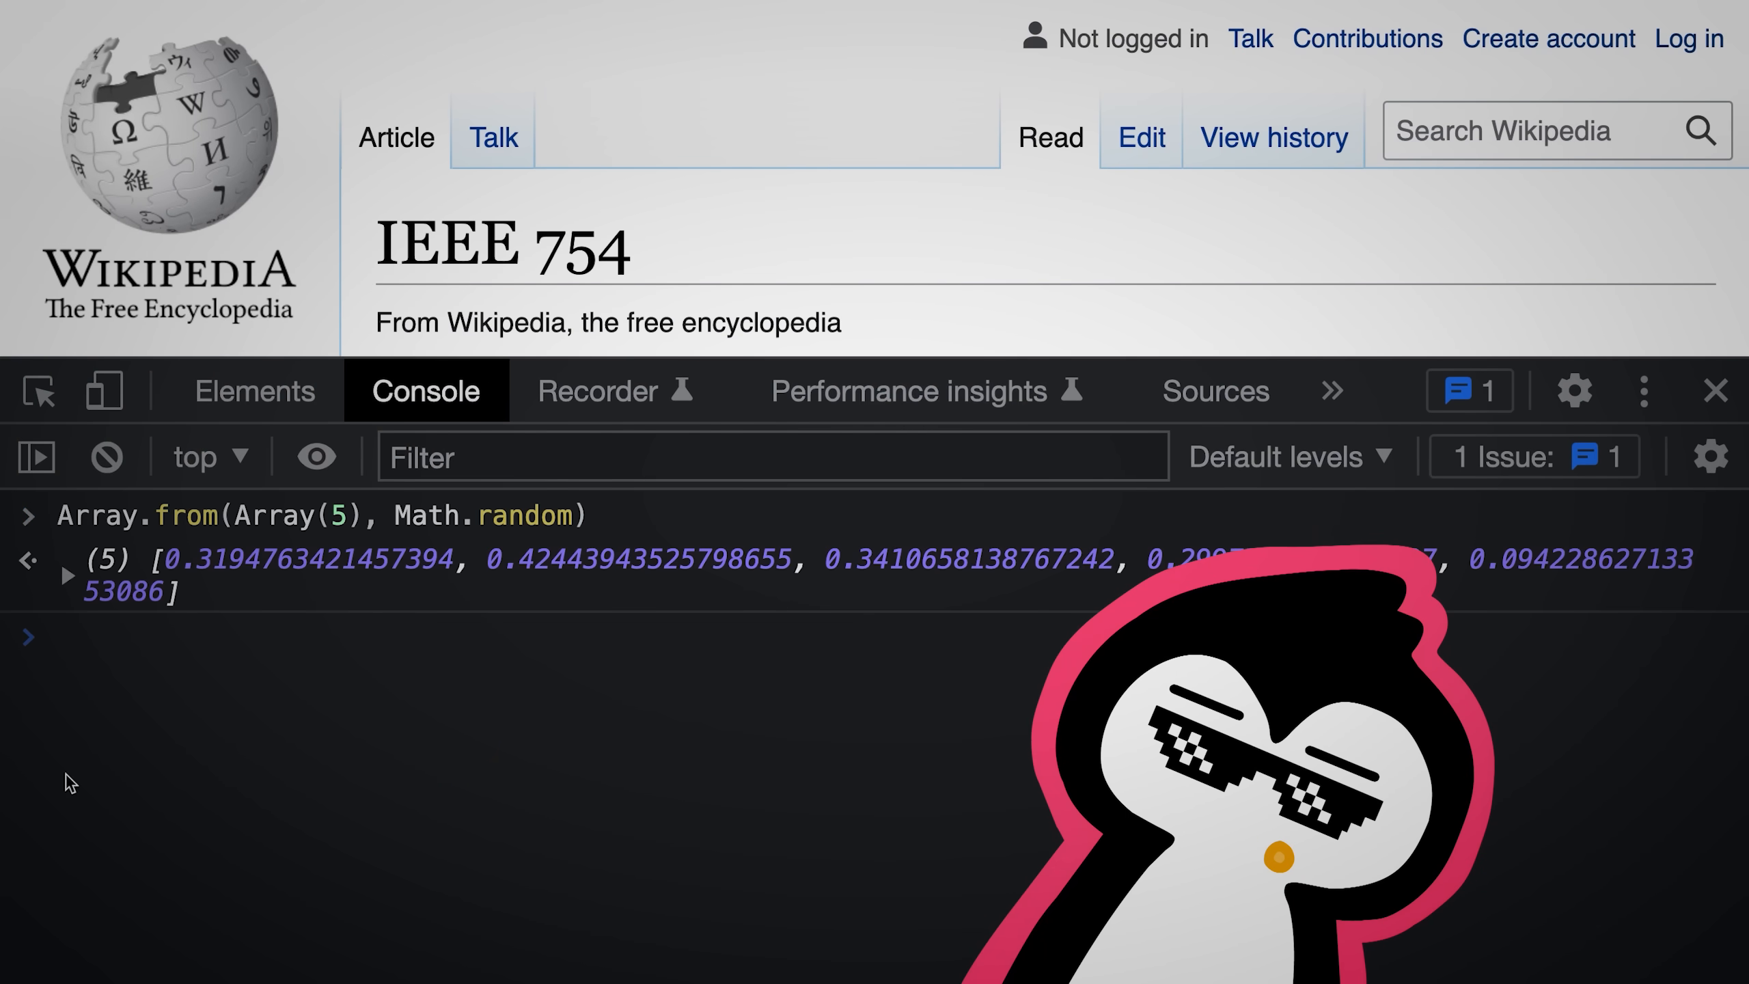
left_click_drag(167, 557, 179, 591)
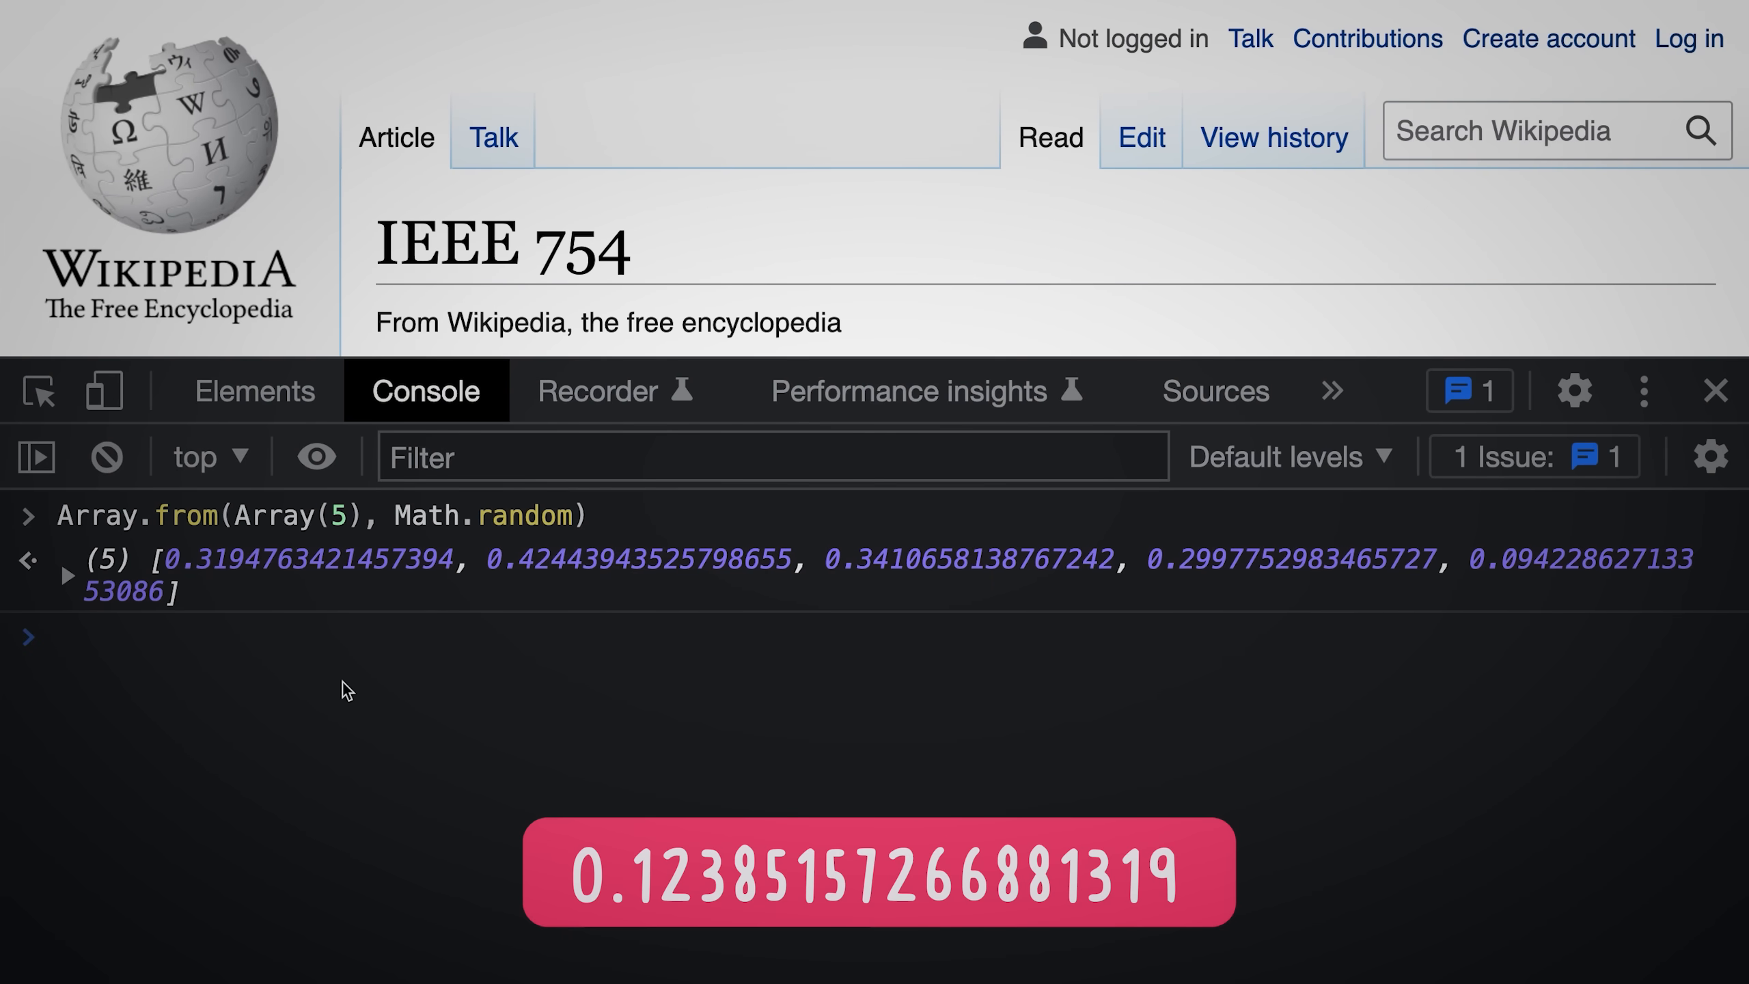
type("Math.random")
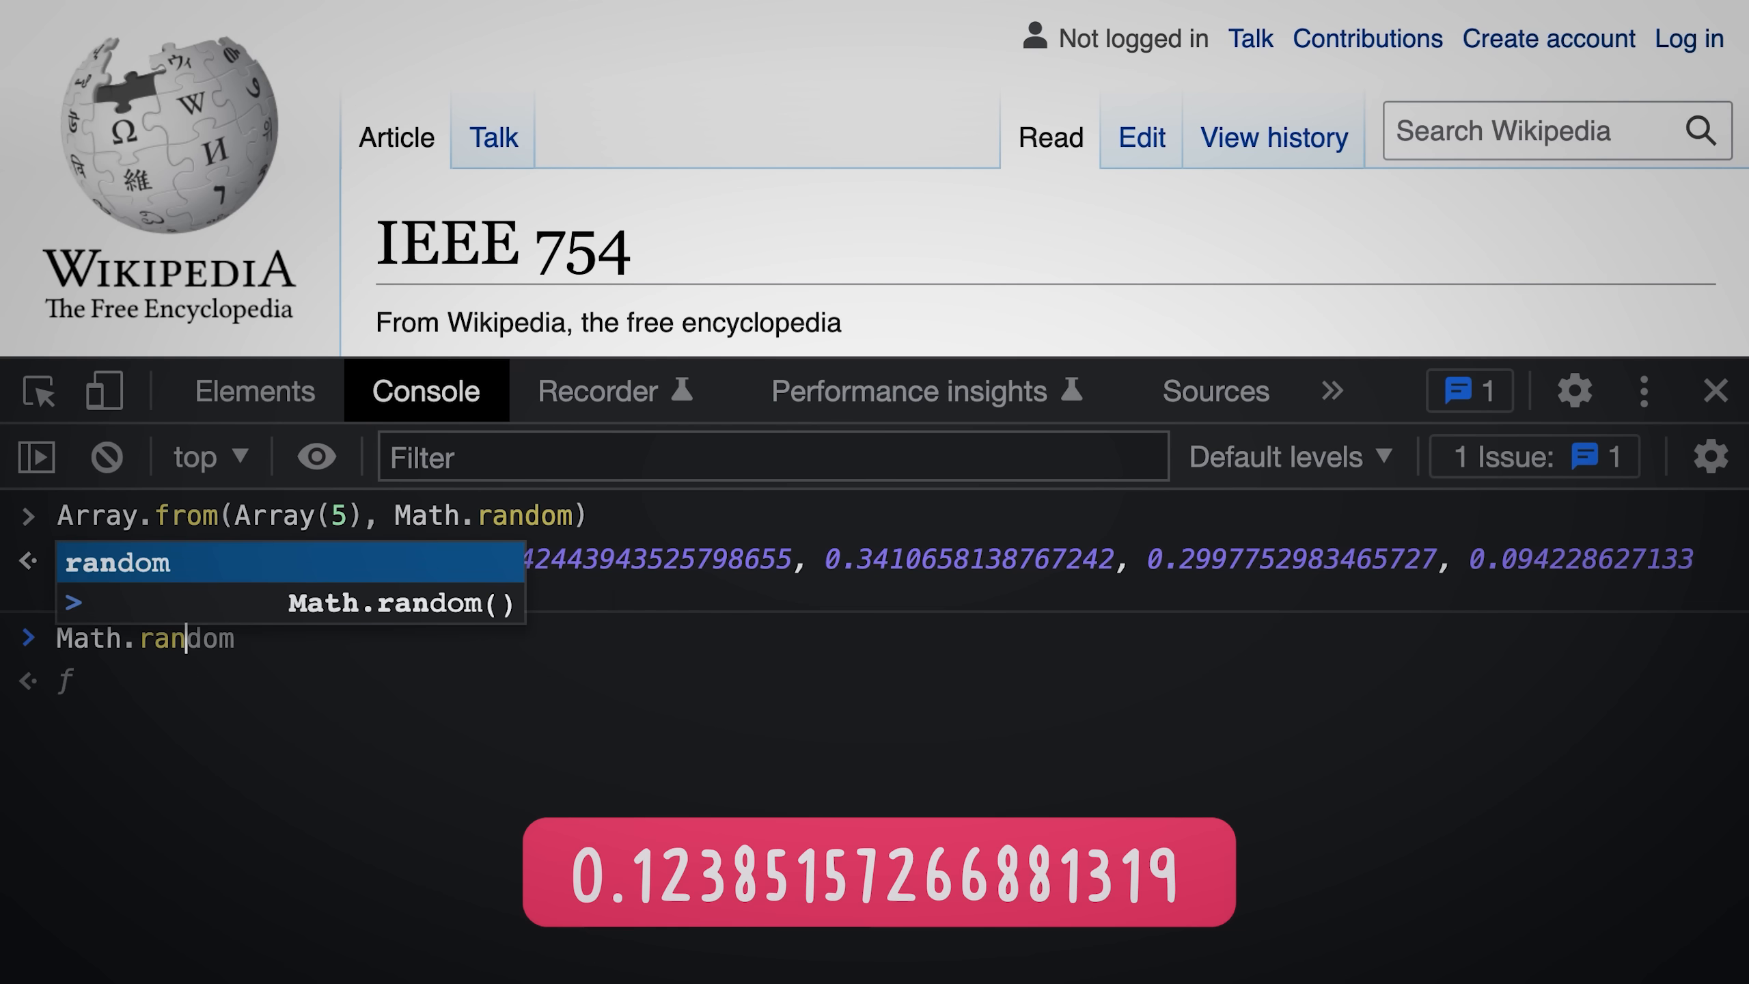
key("Enter")
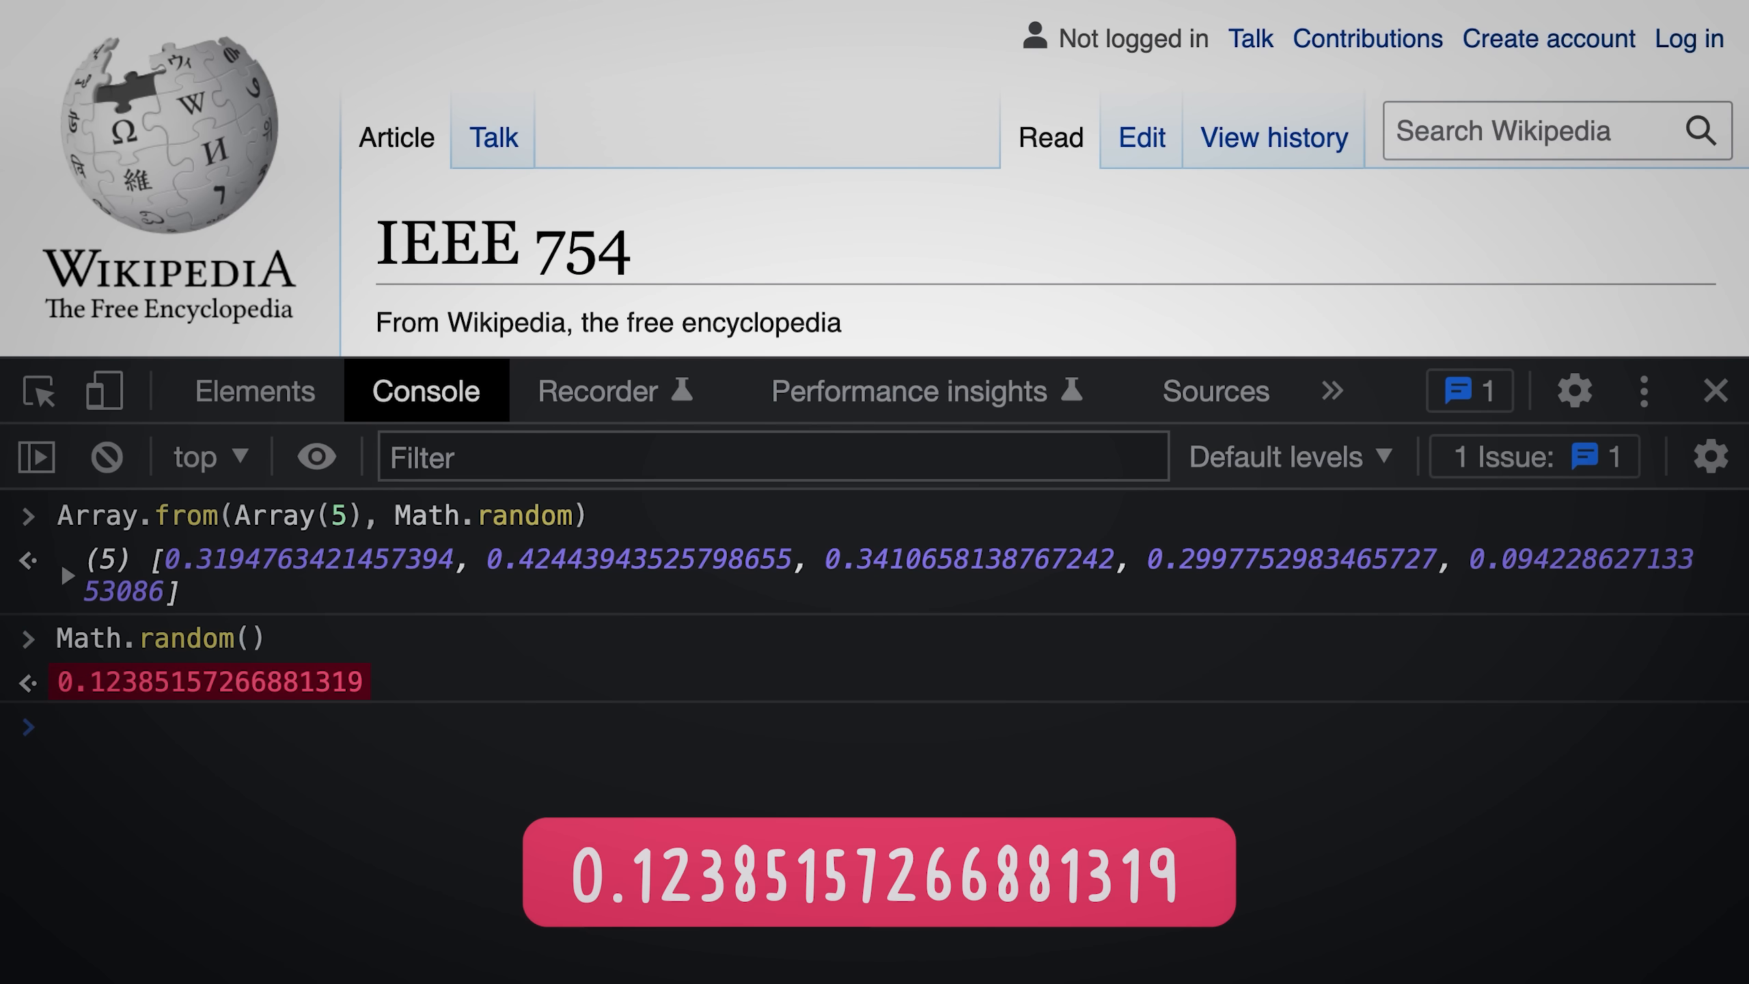
left_click(56, 725)
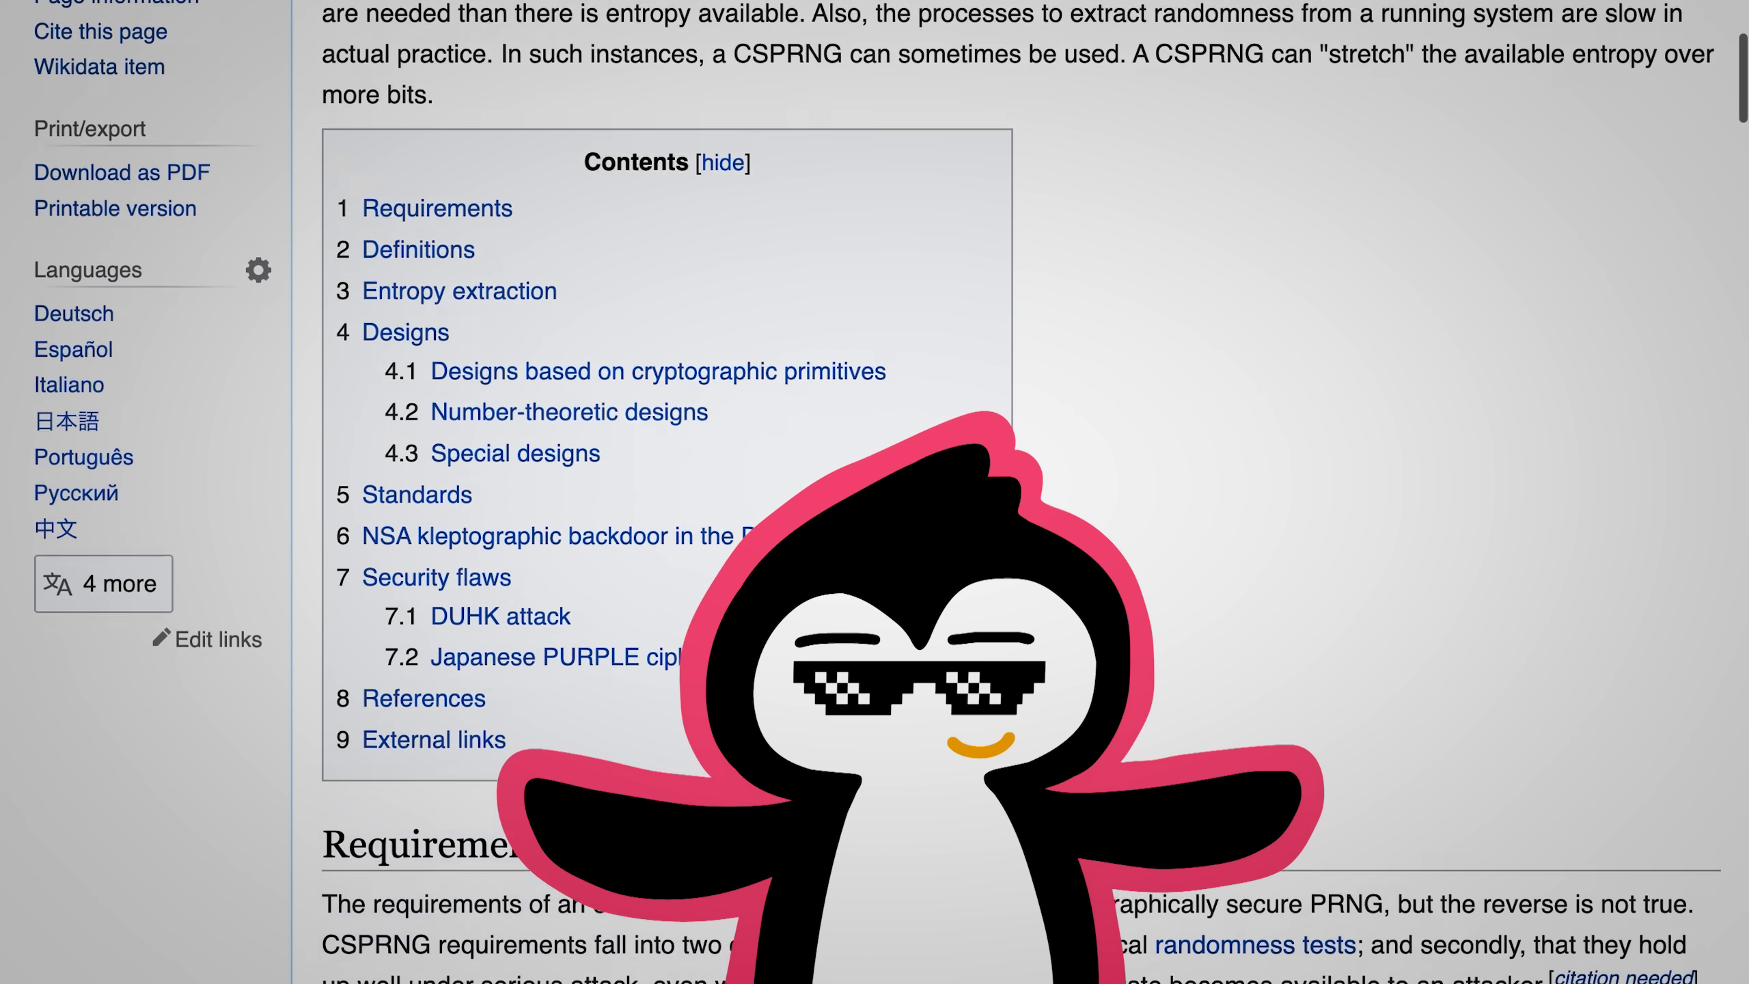
- Scroll the Wikipedia CSPRNG article down to its Requirements section
scroll("down", 3)
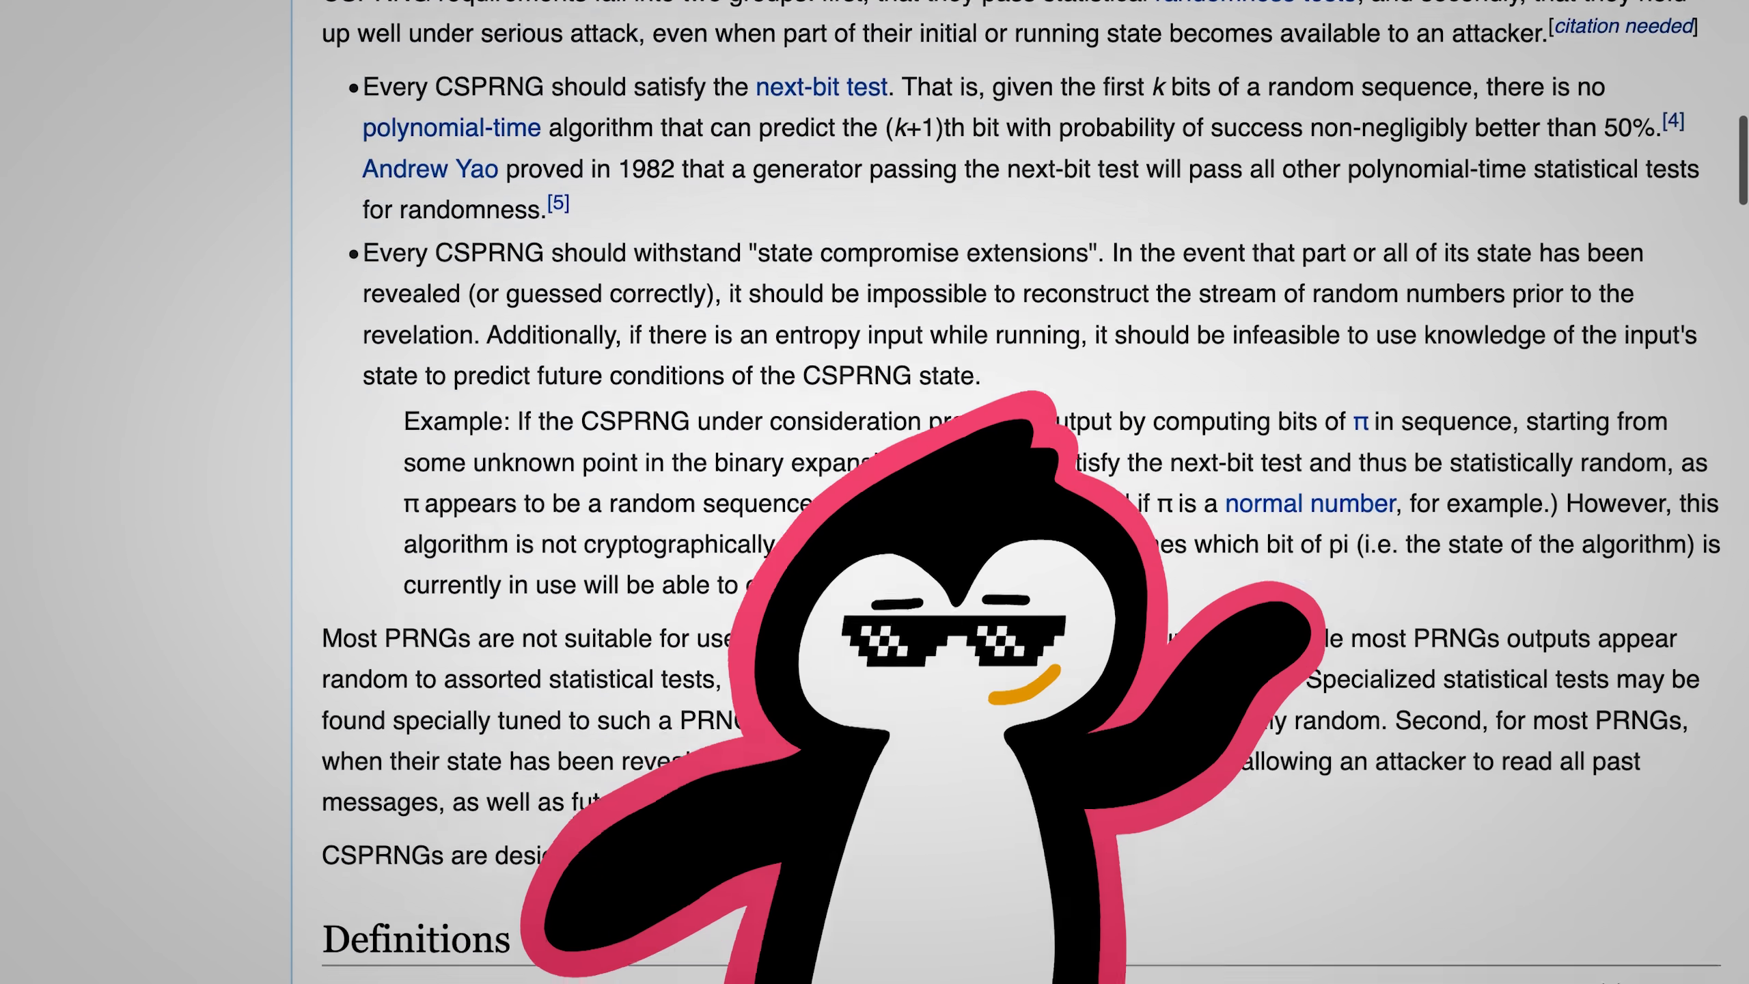
scroll("down", 3)
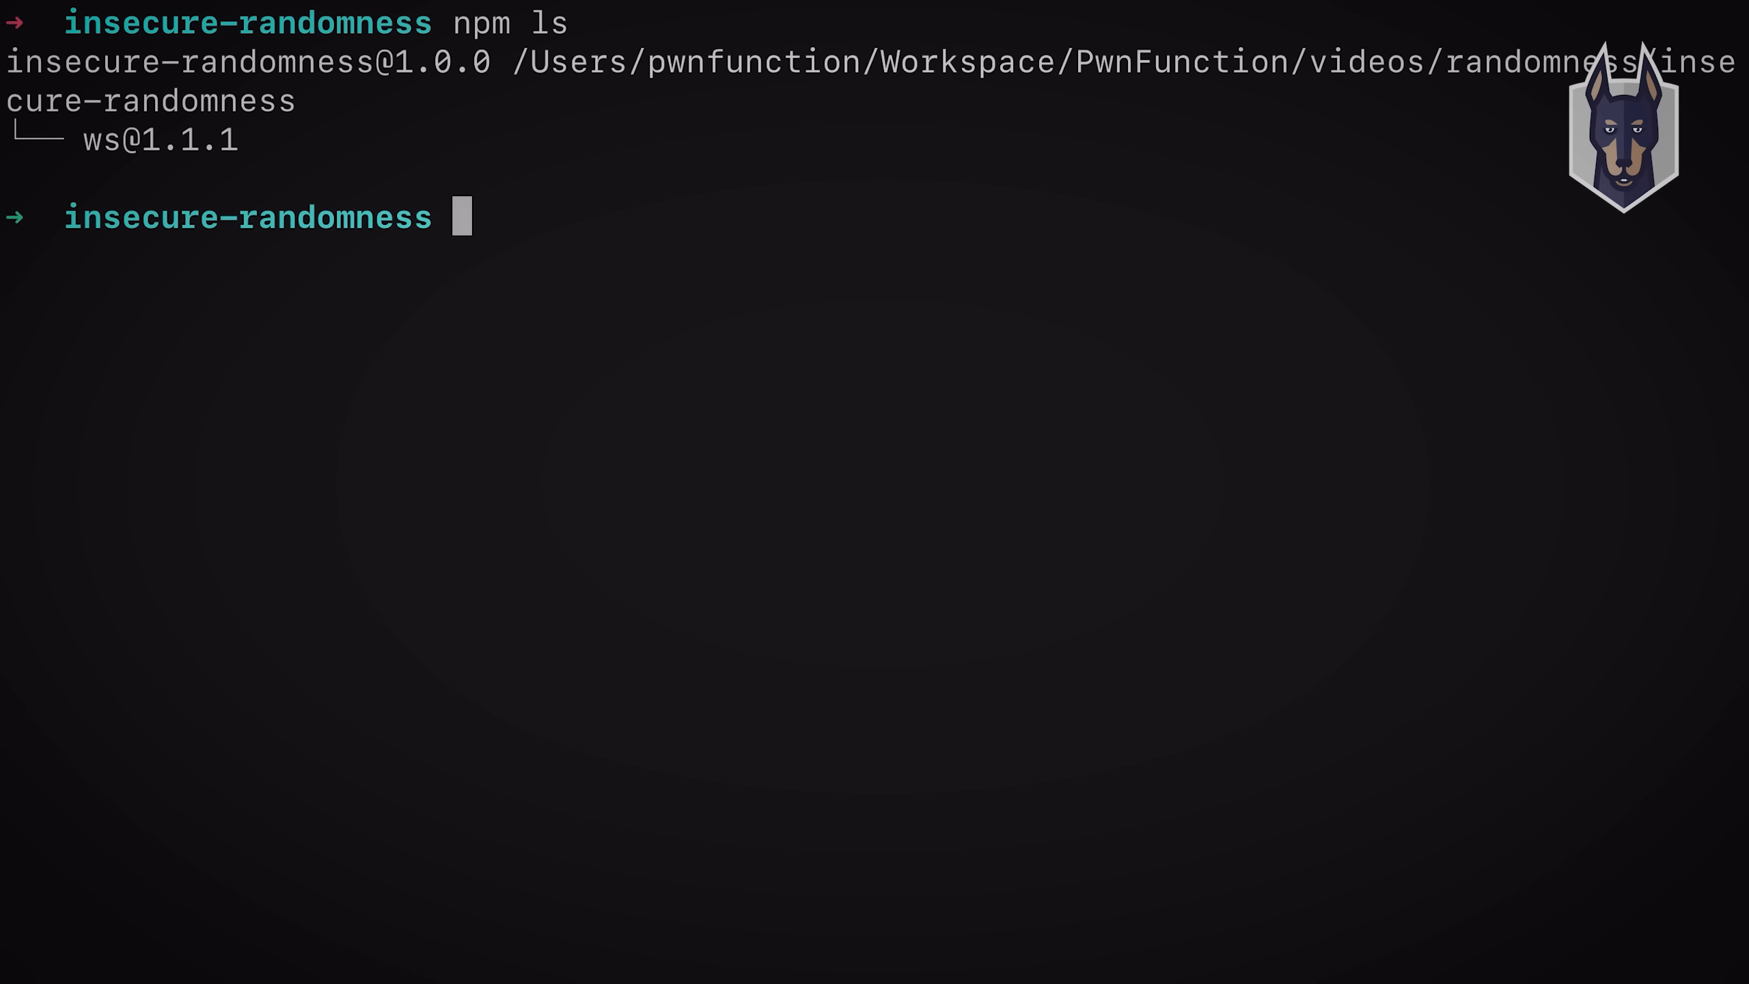
type("snyk test")
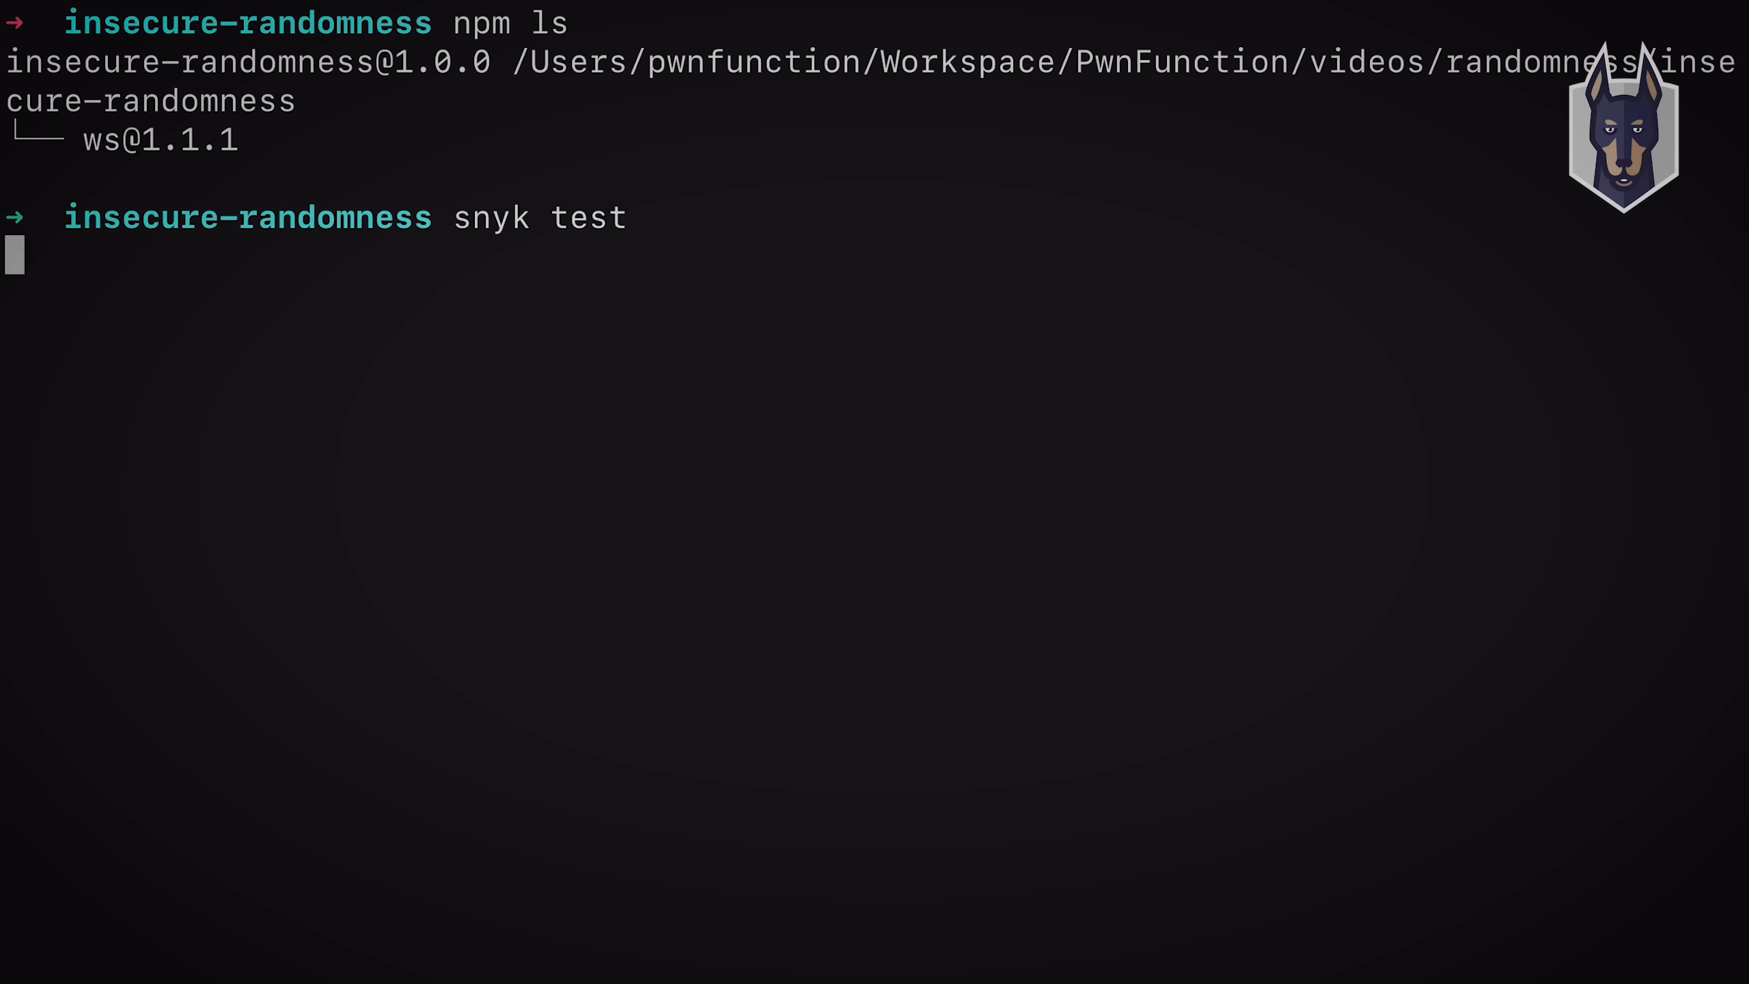